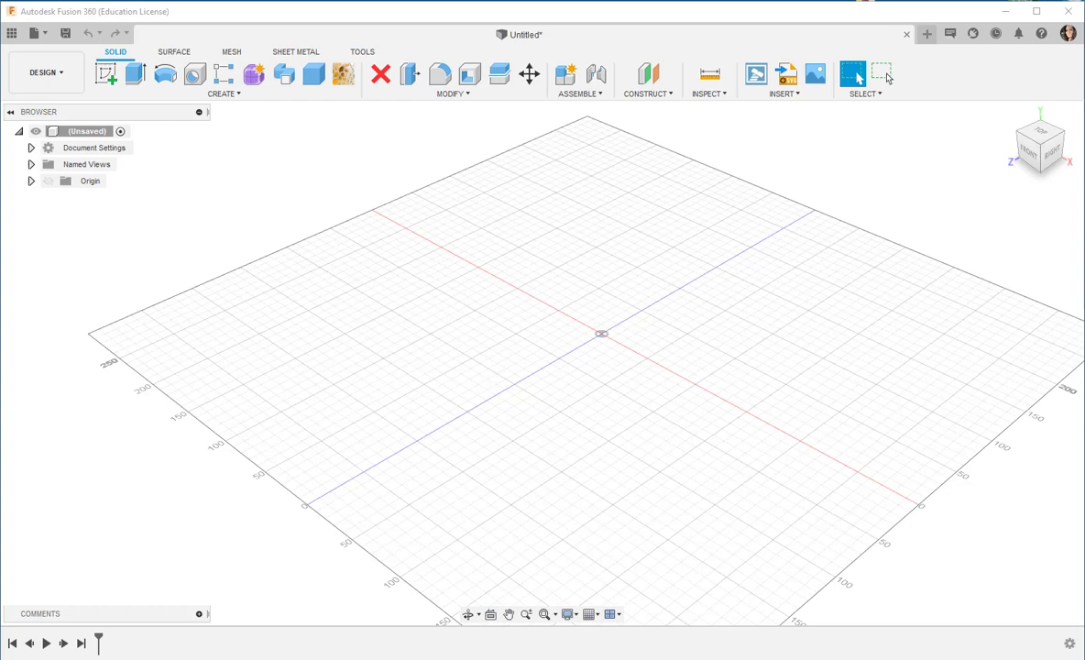
{"action": "mouse_move", "coordinate": [192, 456]}
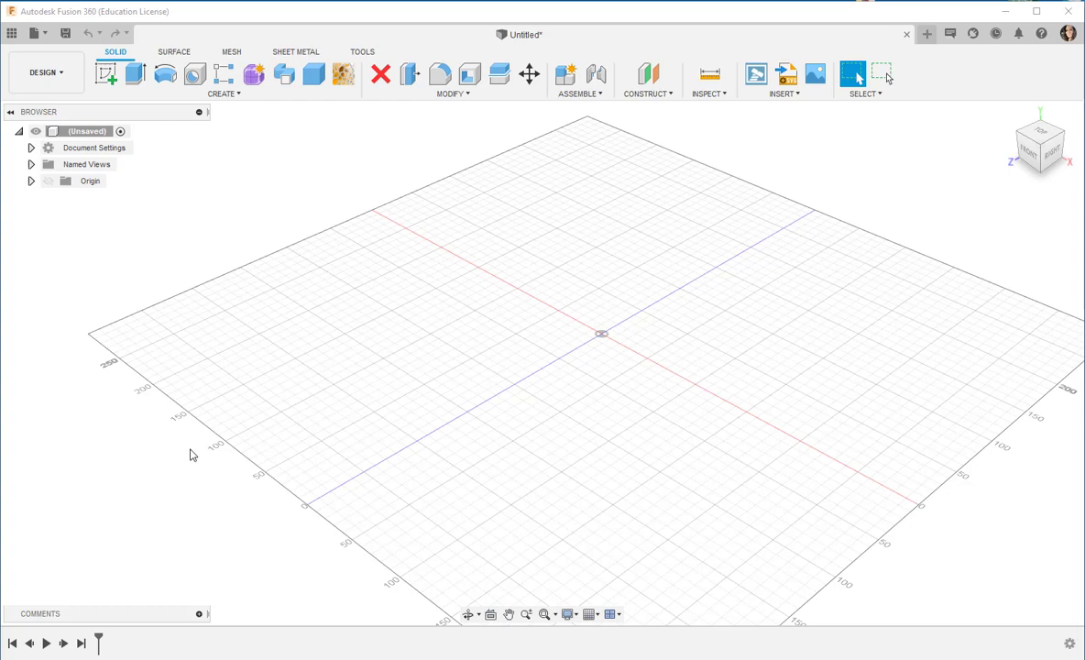
{"action": "mouse_move", "coordinate": [244, 218]}
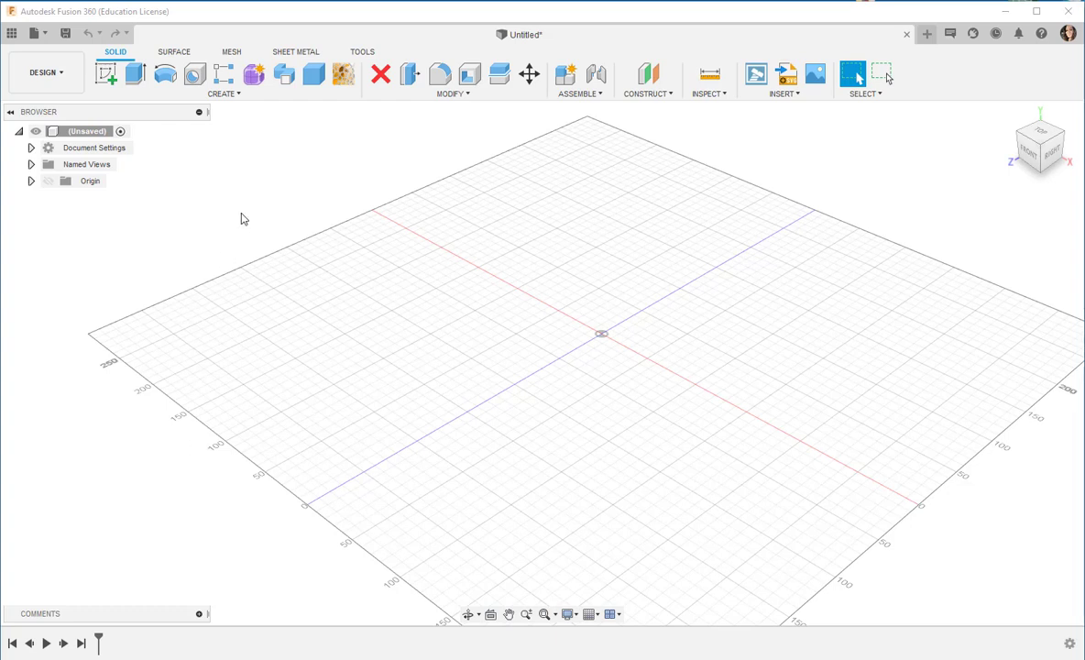
{"action": "mouse_move", "coordinate": [245, 110]}
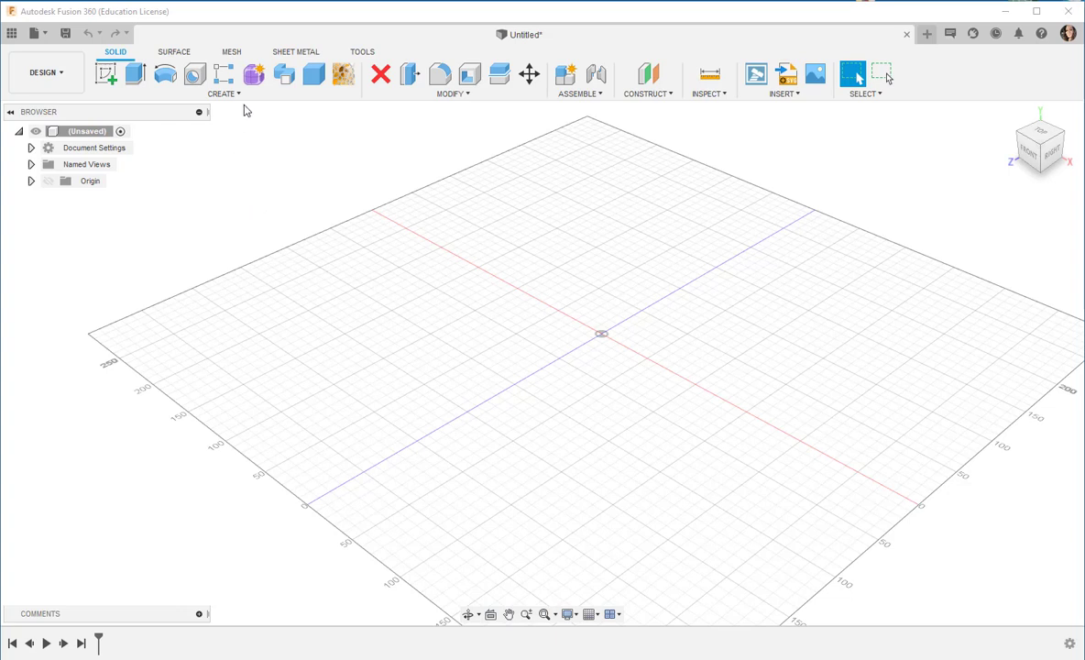
Step: Create a 75 × 75 × 75 mm box on the ground plane at the origin
{"action": "left_click", "coordinate": [223, 80]}
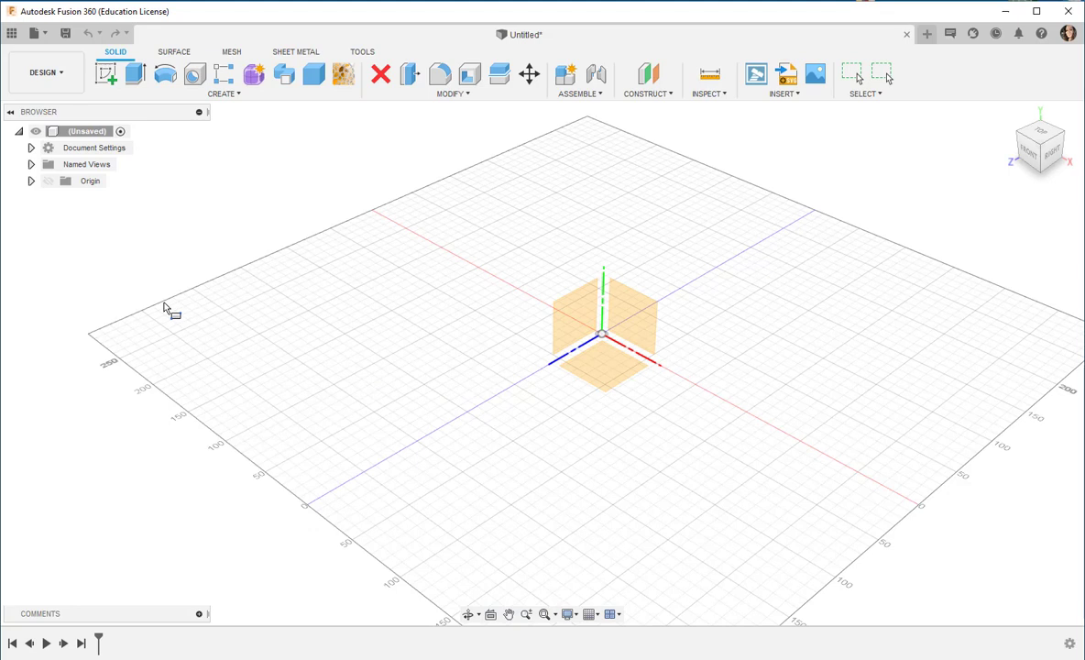
{"action": "left_click", "coordinate": [106, 73]}
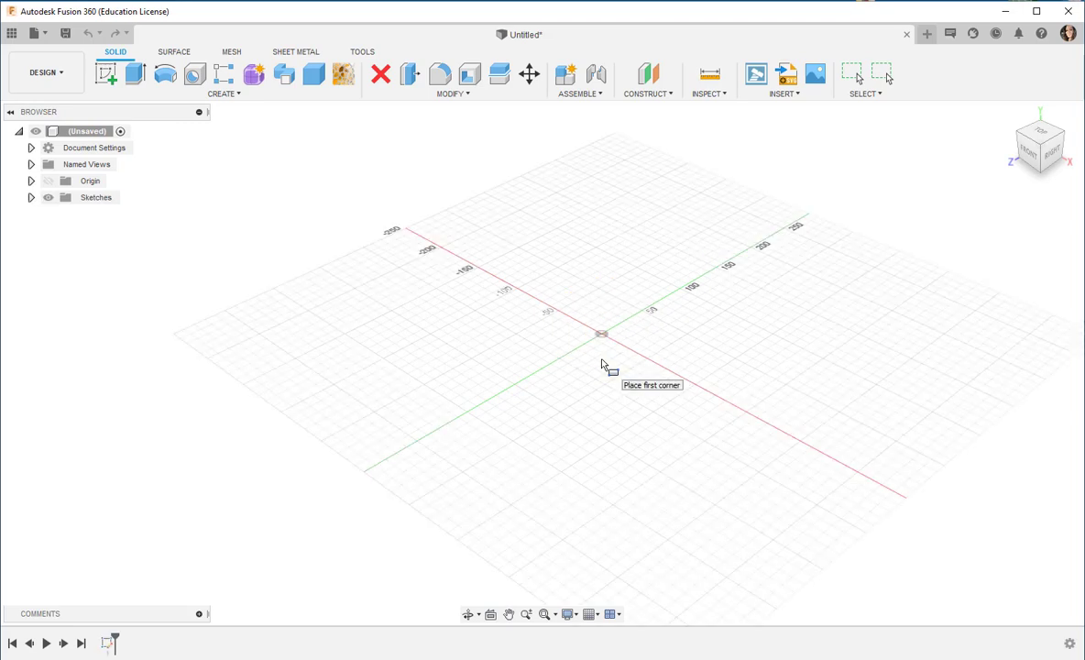
{"action": "mouse_move", "coordinate": [609, 341]}
{"action": "type", "text": "7"}
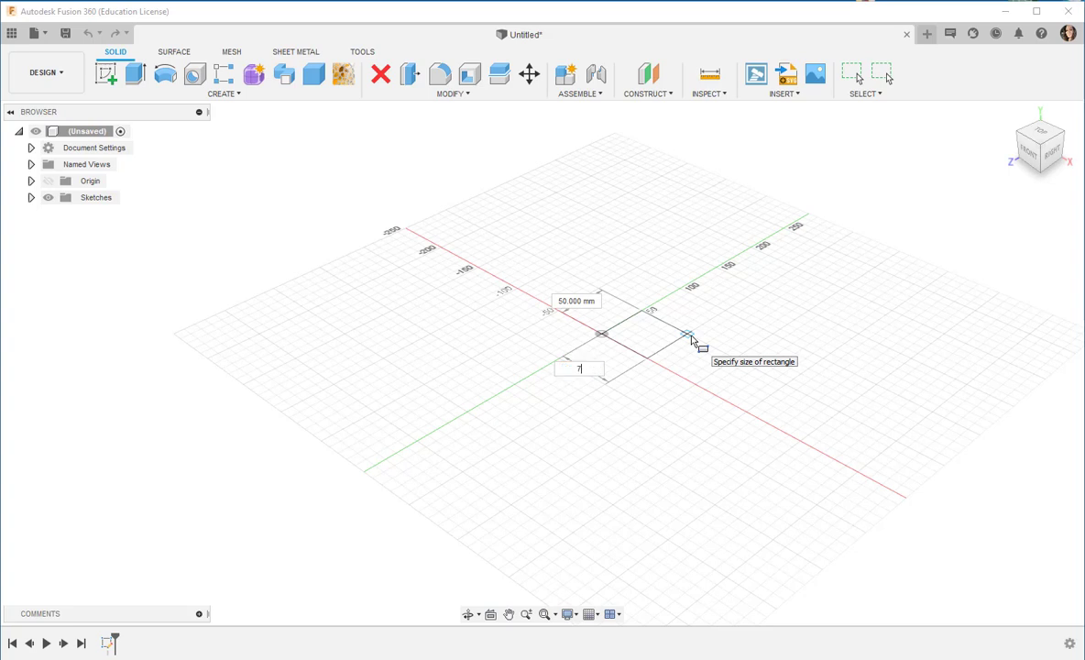
{"action": "type", "text": "5.00 mm"}
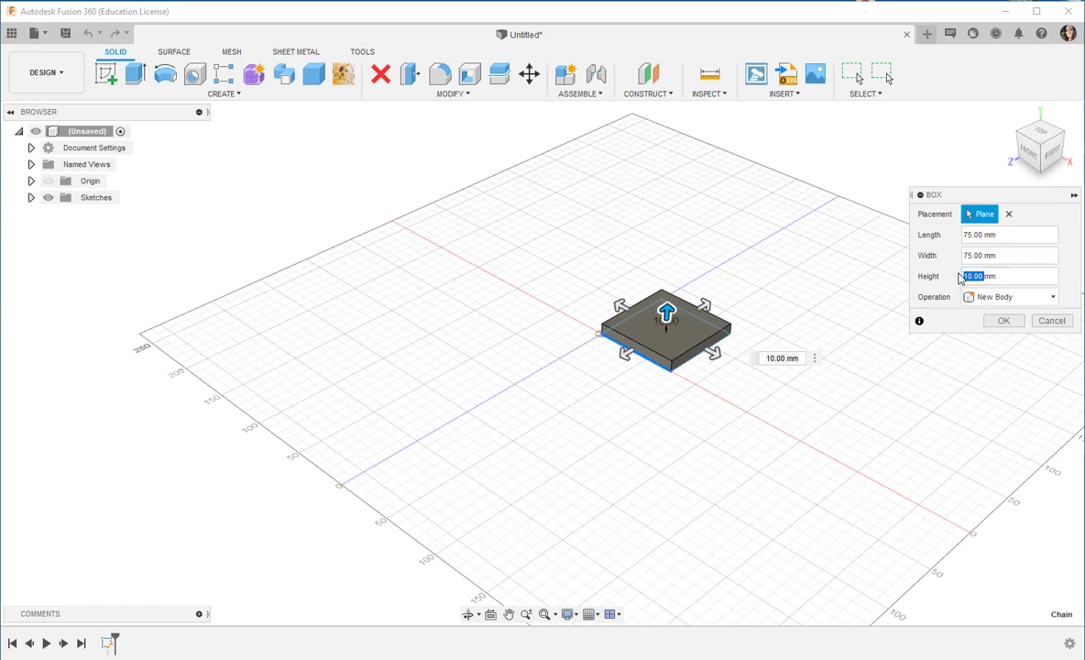
{"action": "type", "text": "75mm"}
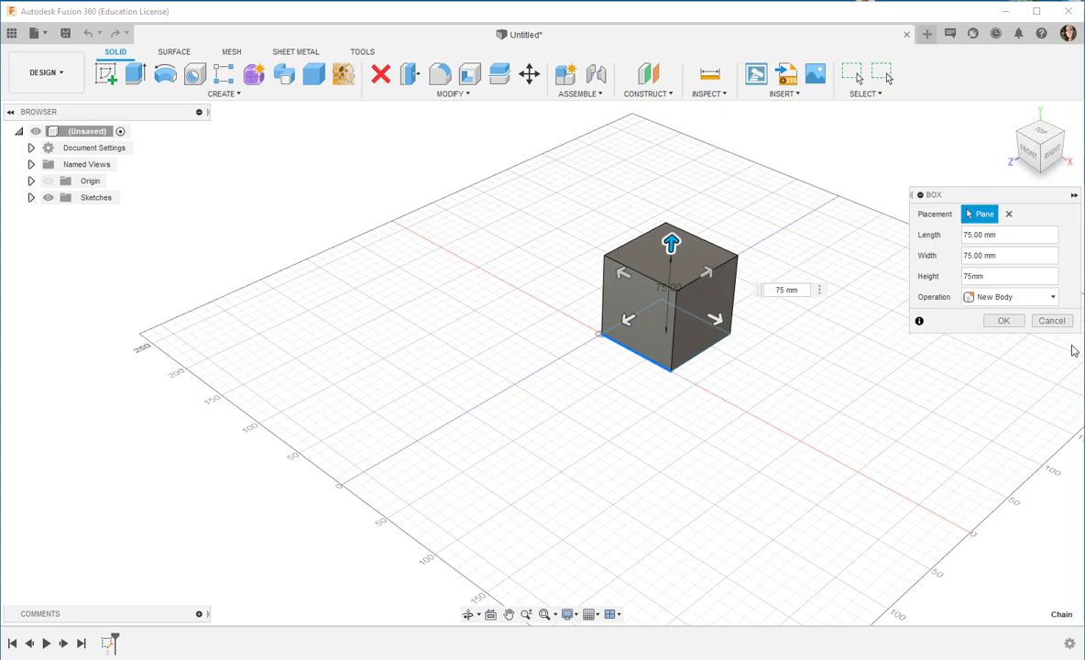
{"action": "left_click", "coordinate": [1003, 320]}
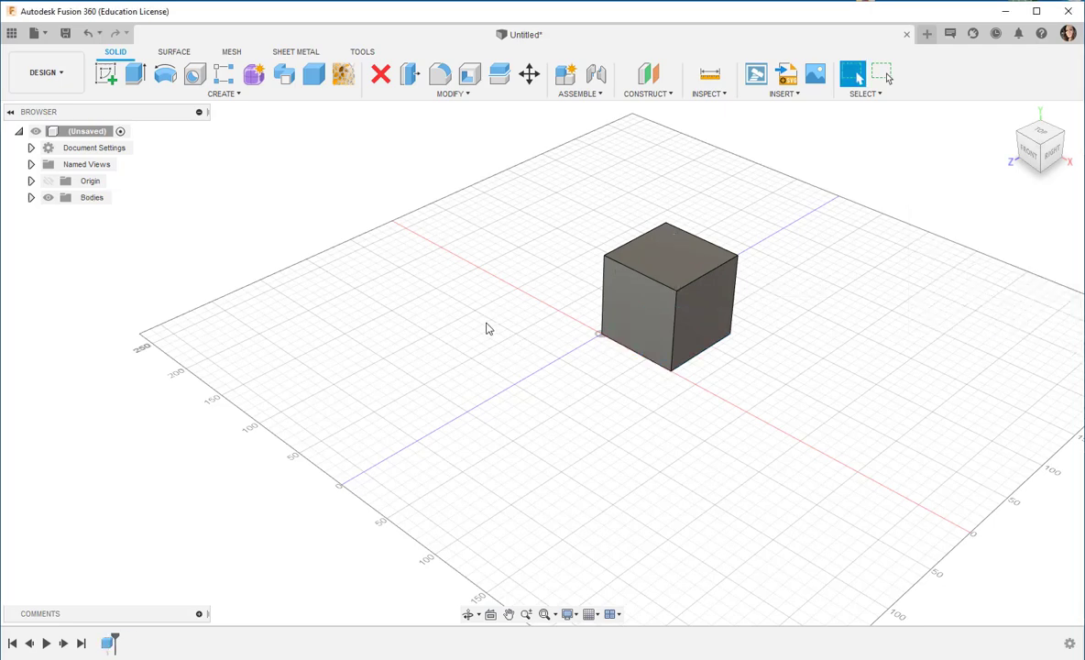
Step: Orbit closer around the cube and start a new sketch
{"action": "left_click_drag", "start_coordinate": [642, 320], "coordinate": [550, 367]}
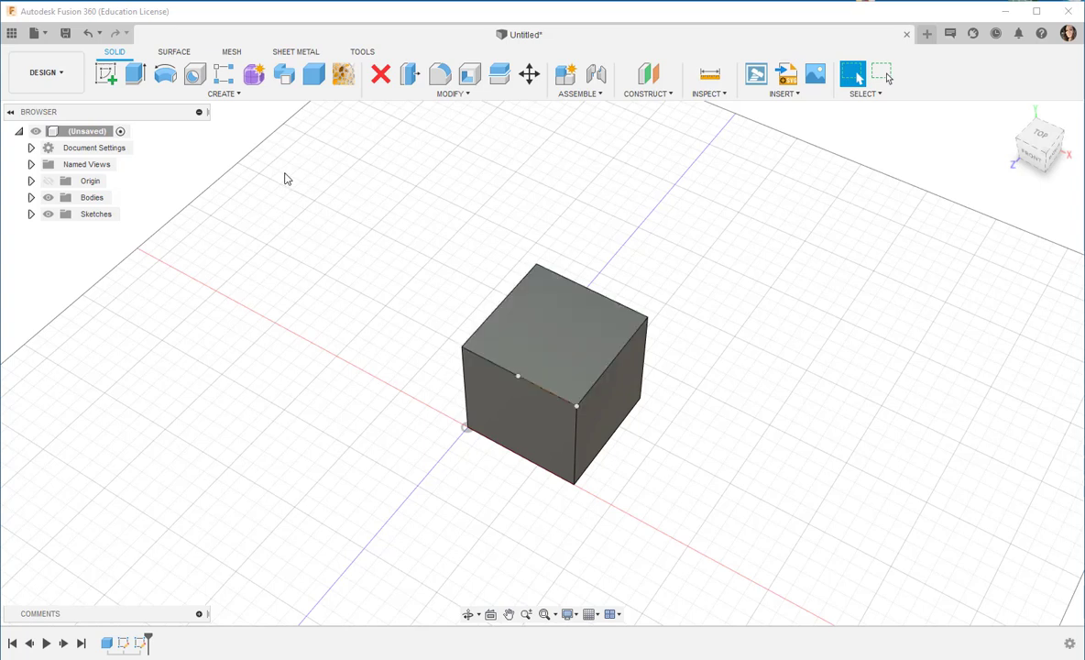
{"action": "mouse_move", "coordinate": [105, 74]}
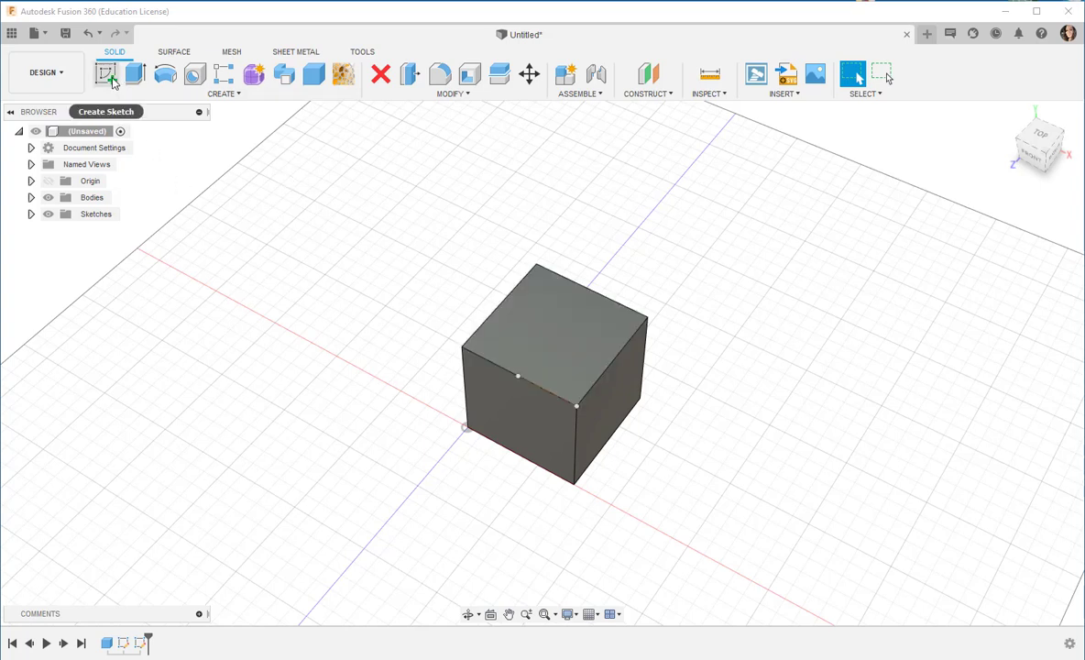
{"action": "left_click", "coordinate": [106, 73]}
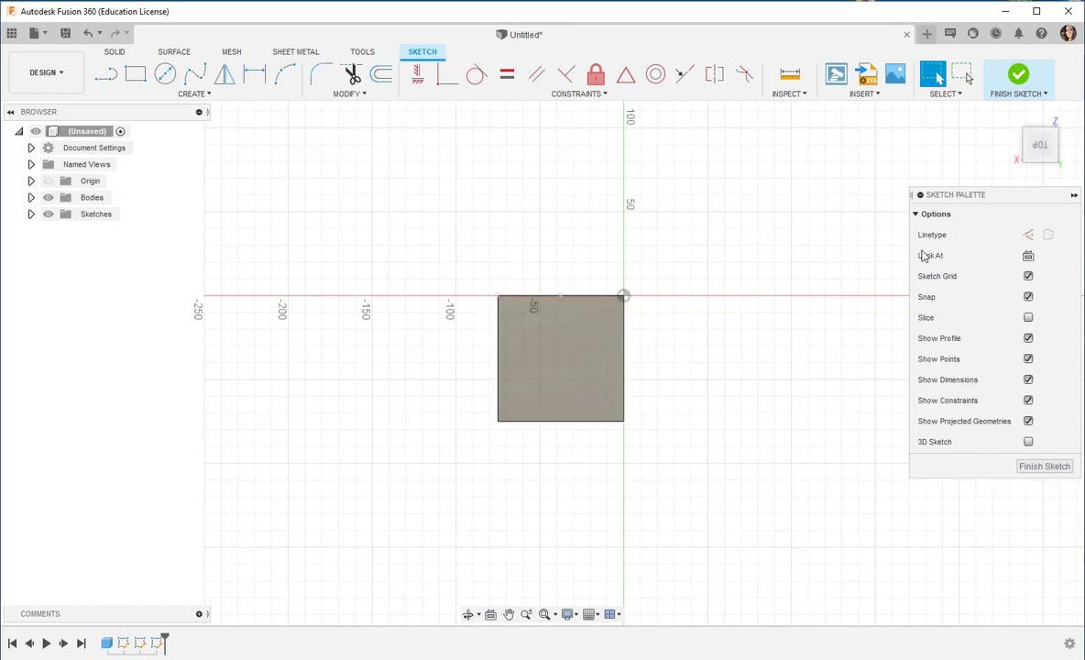
{"action": "mouse_move", "coordinate": [1029, 234]}
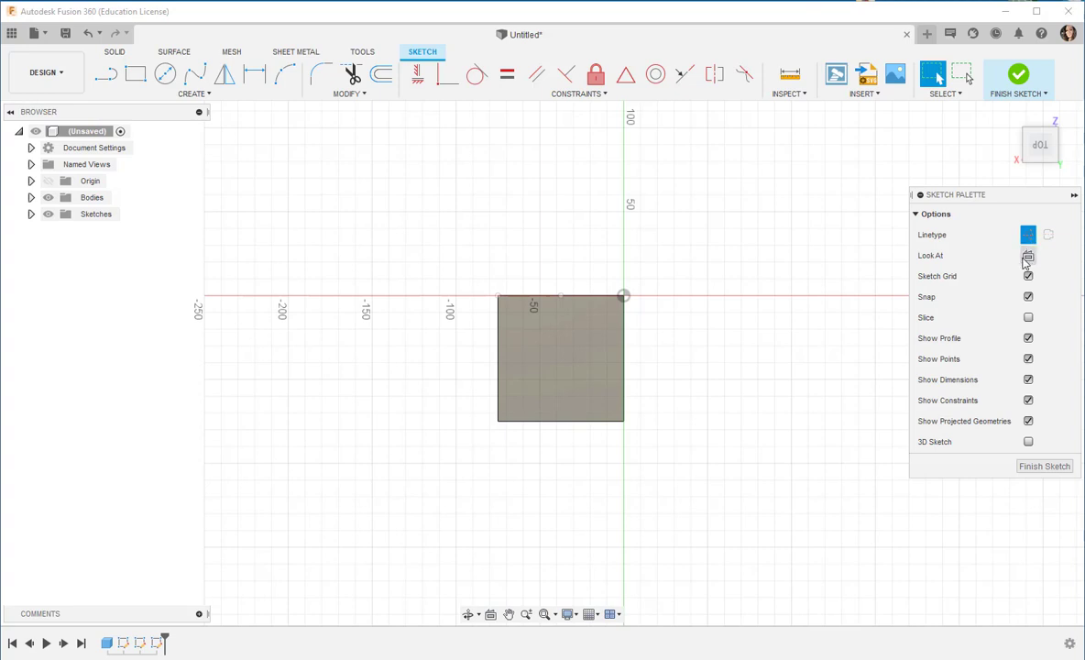
{"action": "mouse_move", "coordinate": [474, 228]}
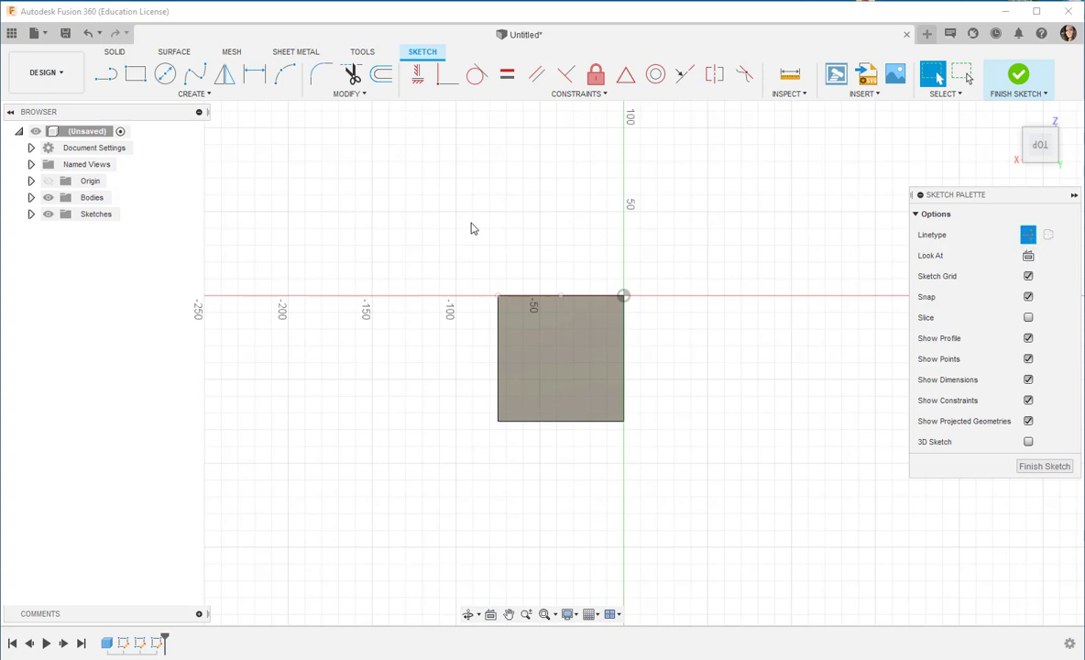
{"action": "mouse_move", "coordinate": [510, 304]}
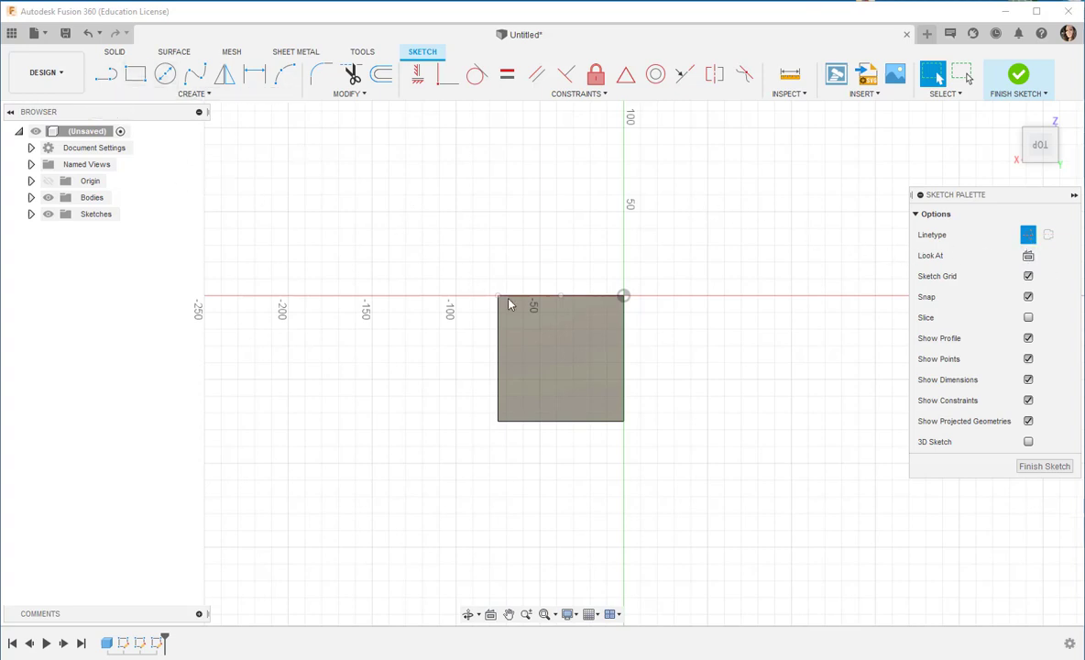
{"action": "mouse_move", "coordinate": [314, 244]}
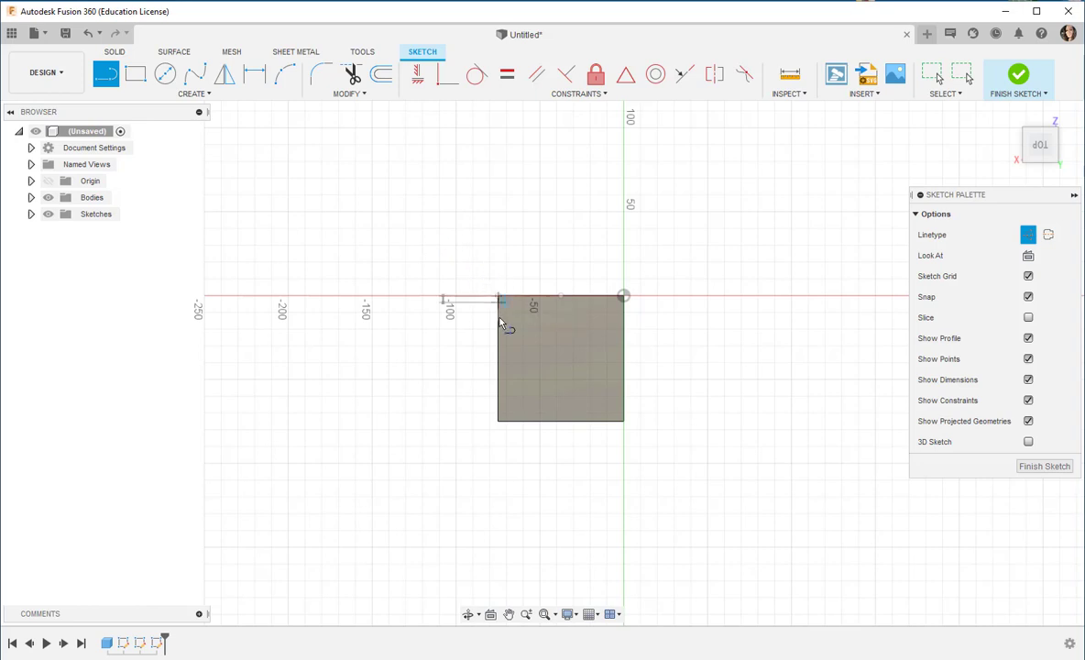
Step: Draw vertical and horizontal centre lines 37.5 mm in from the cube's edges
{"action": "left_click", "coordinate": [499, 358]}
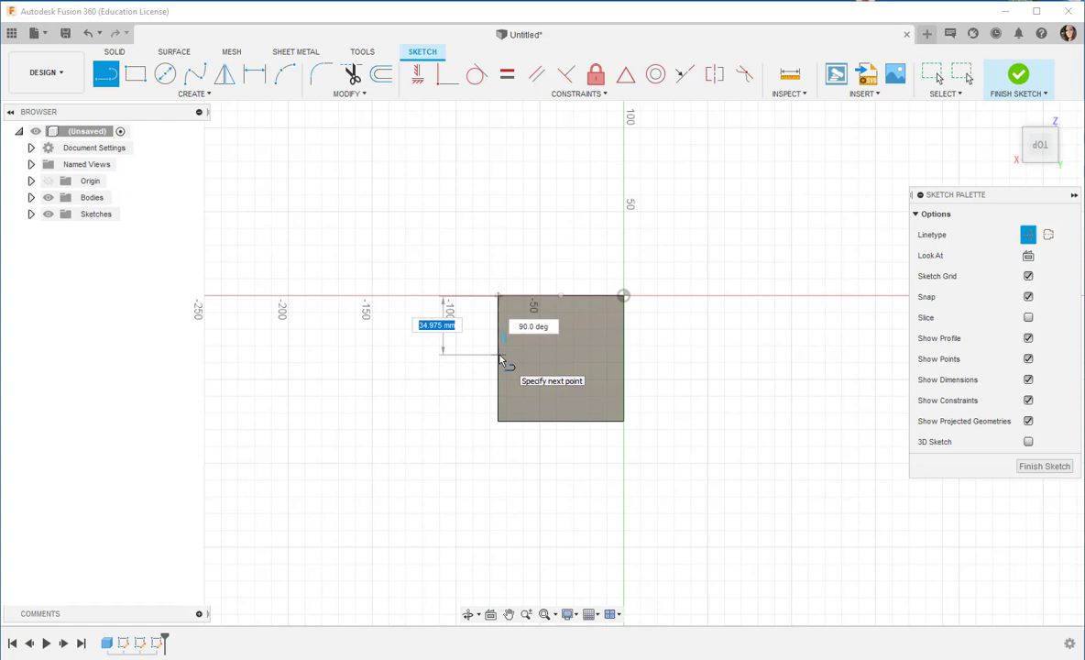
{"action": "type", "text": "37.5"}
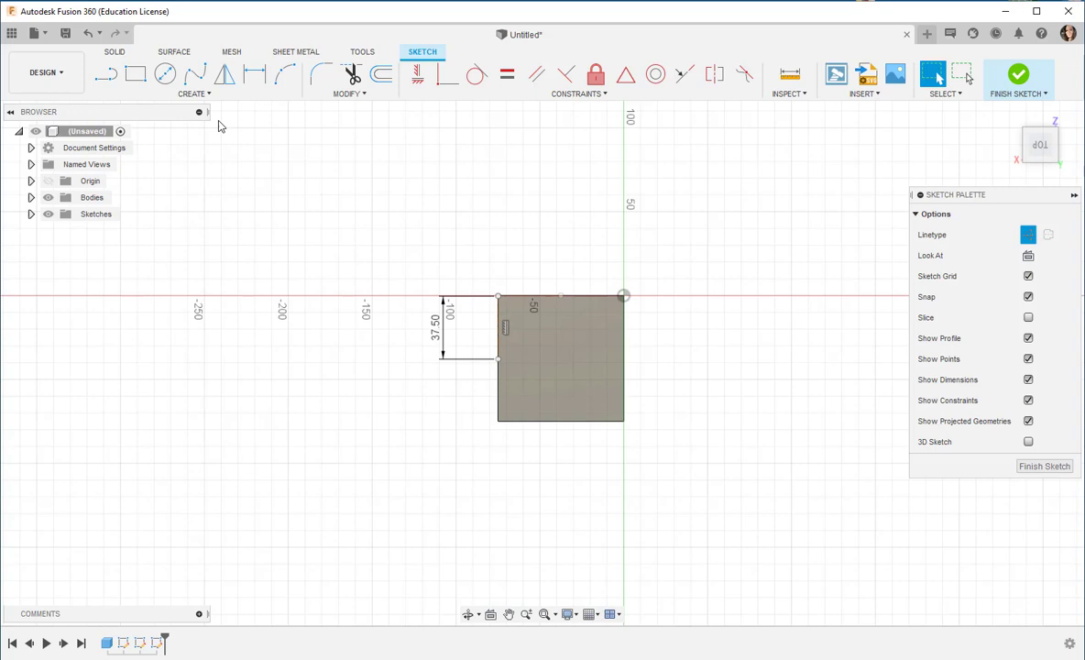
{"action": "left_click", "coordinate": [105, 73]}
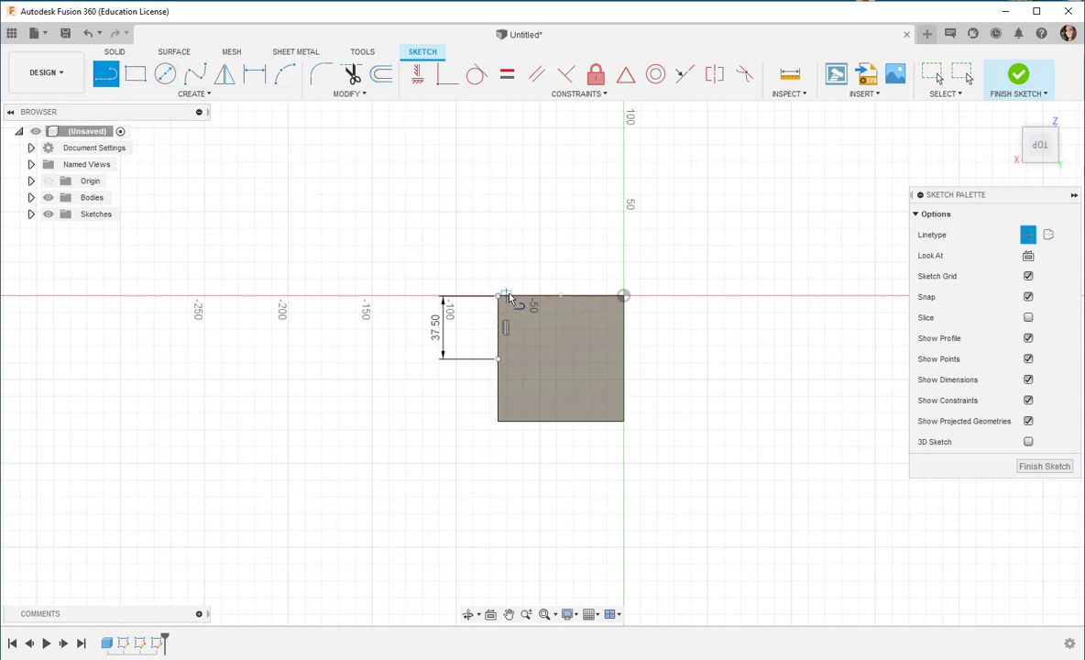
{"action": "left_click", "coordinate": [499, 296]}
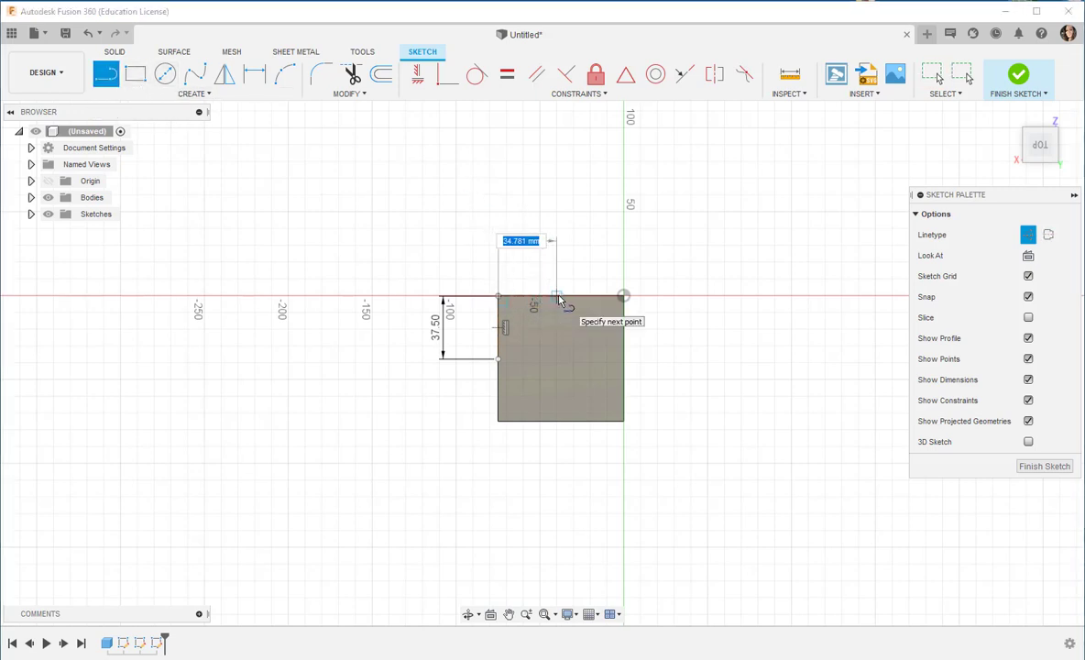
{"action": "type", "text": "37.50"}
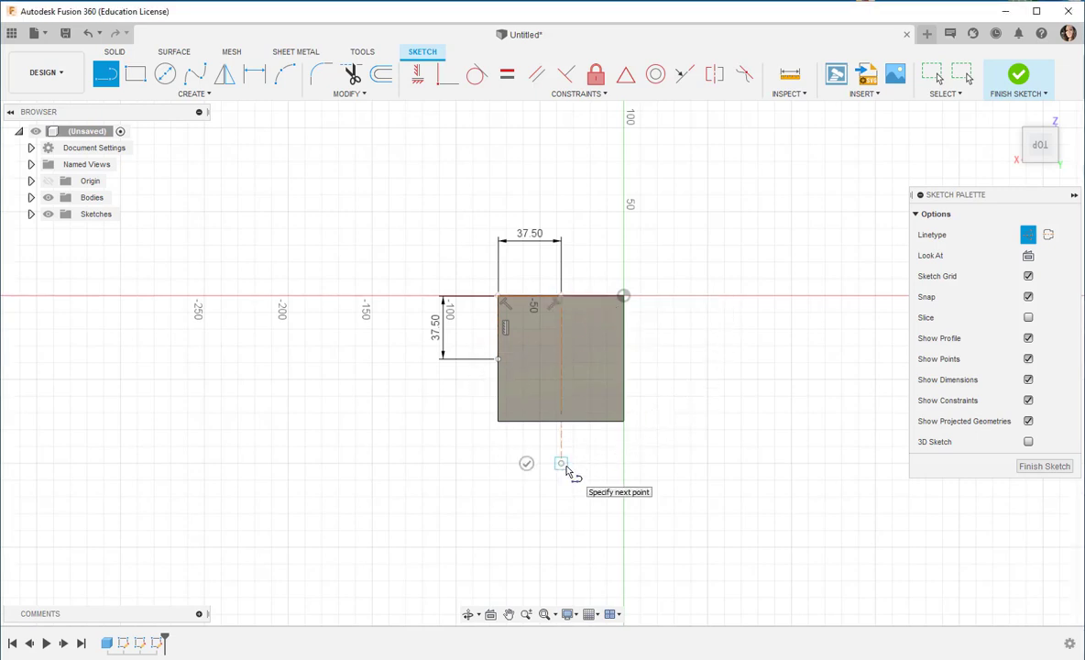
{"action": "mouse_move", "coordinate": [203, 149]}
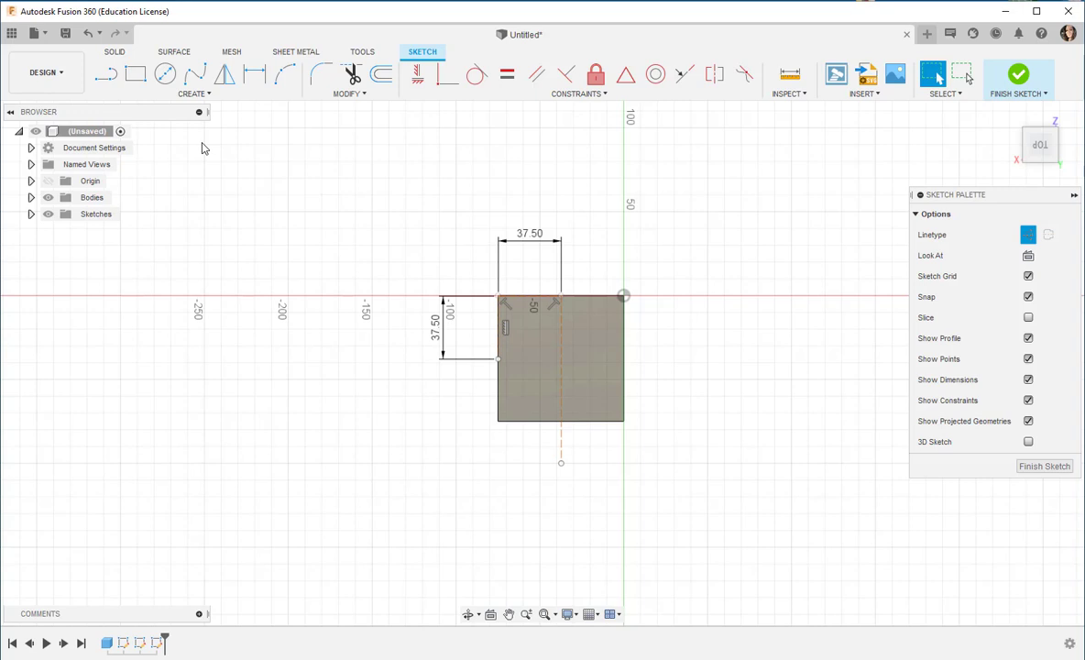
{"action": "left_click", "coordinate": [106, 75]}
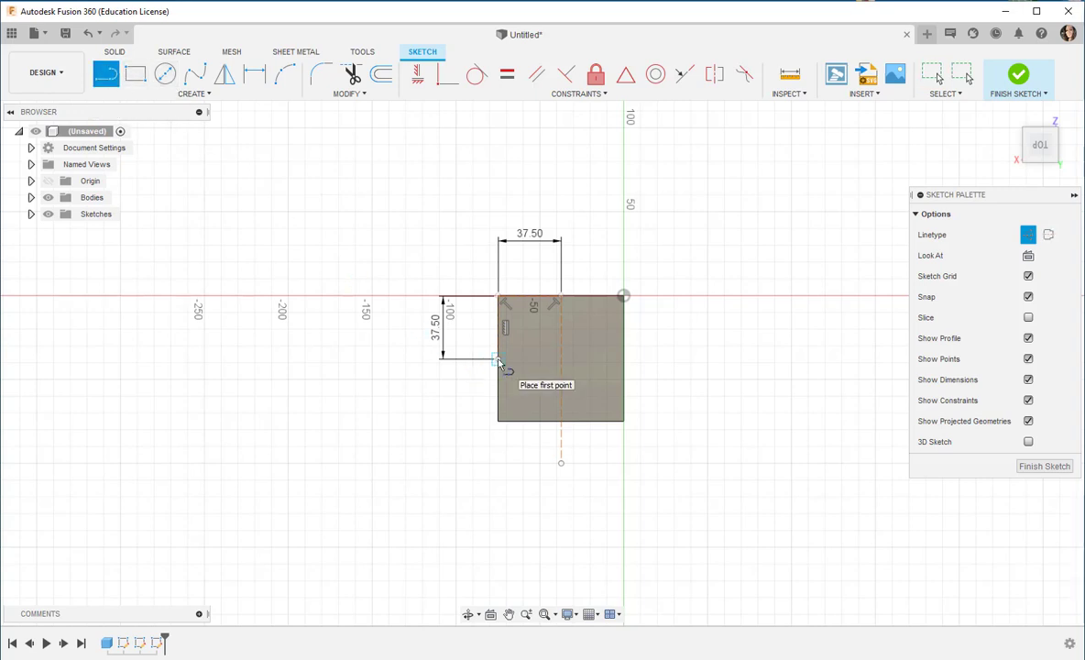
{"action": "left_click", "coordinate": [499, 358]}
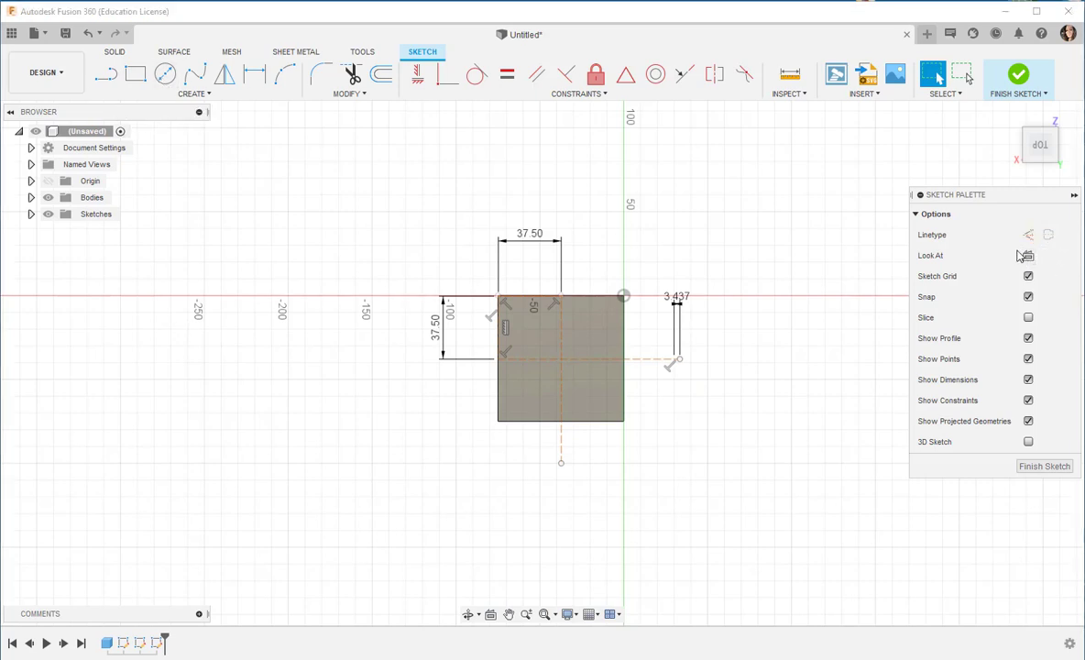
{"action": "mouse_move", "coordinate": [165, 74]}
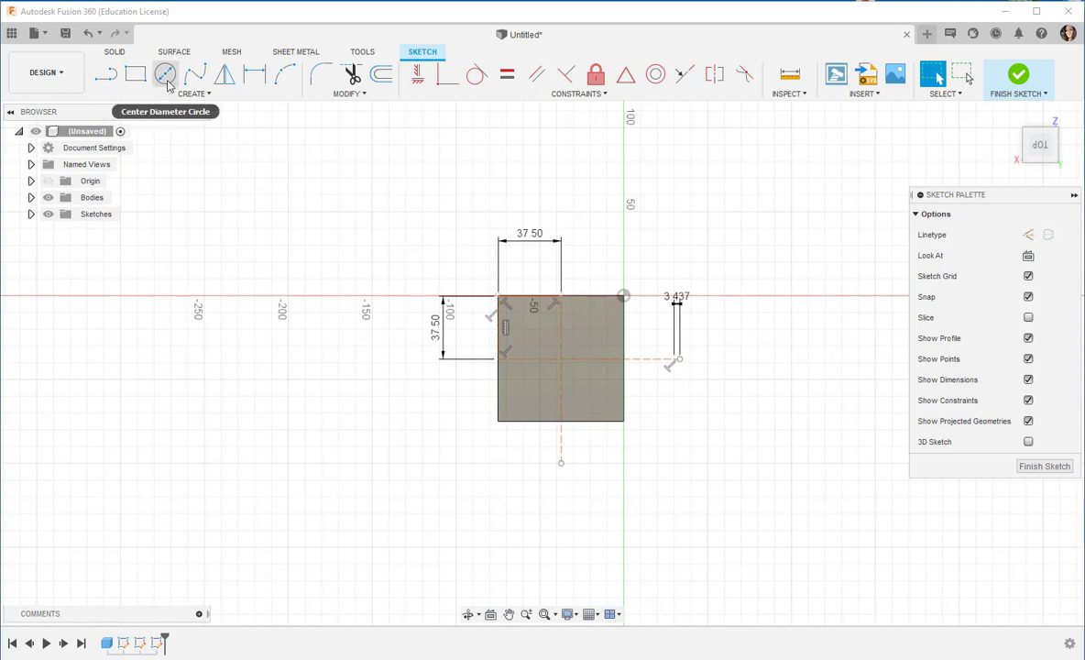
Step: Draw a center-diameter circle at the square's midpoint and finish the sketch
{"action": "left_click", "coordinate": [165, 74]}
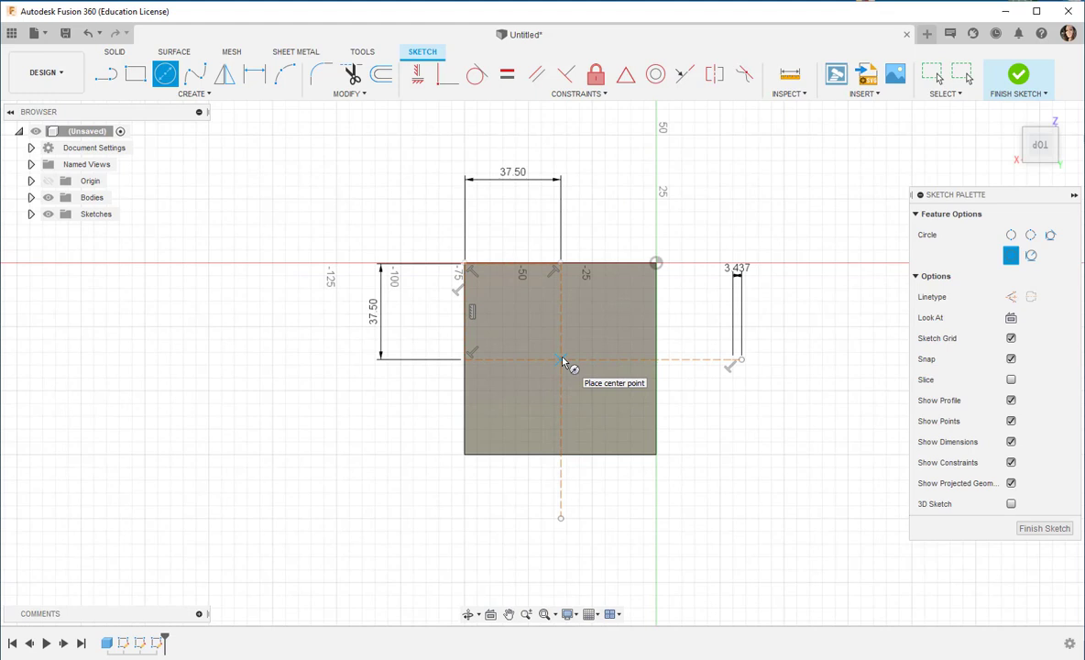
{"action": "left_click", "coordinate": [561, 360]}
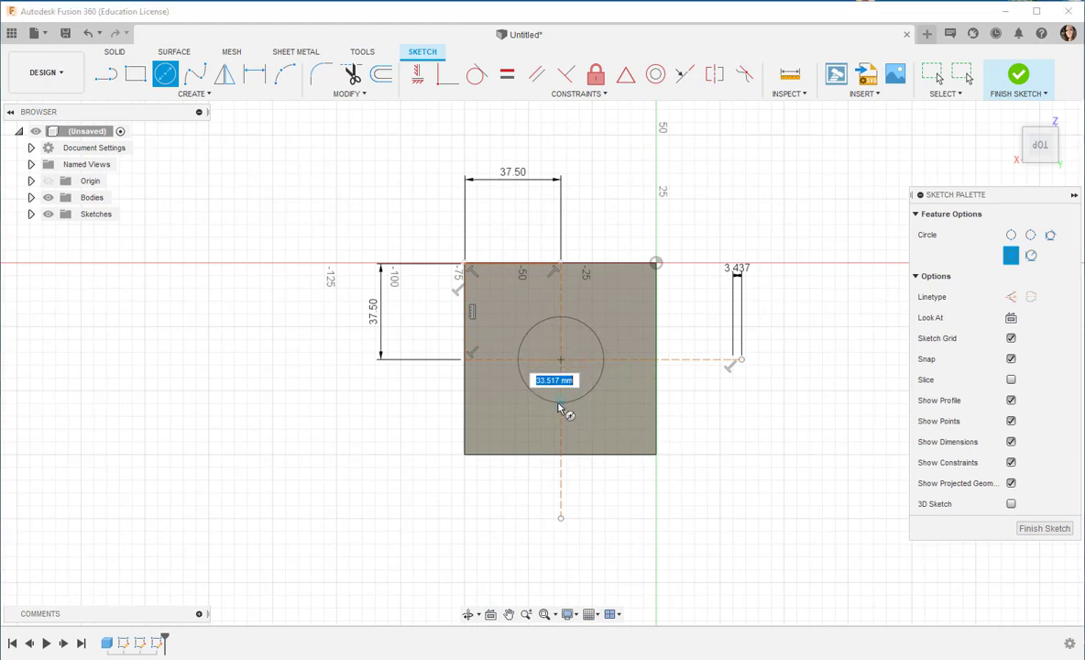
{"action": "mouse_move", "coordinate": [563, 408]}
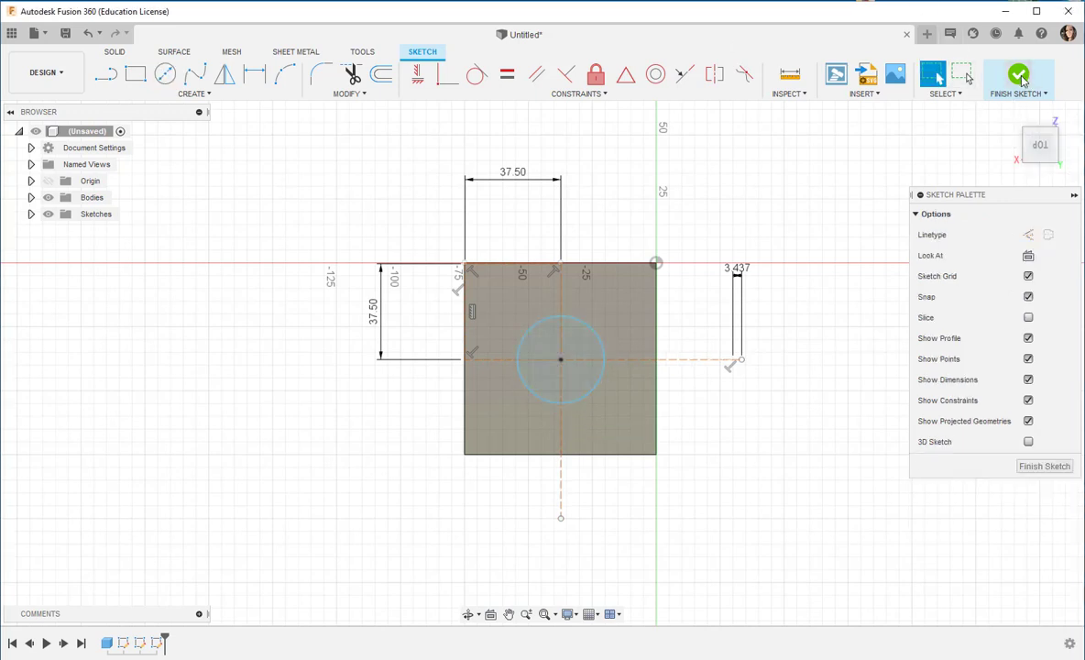
{"action": "left_click", "coordinate": [1018, 78]}
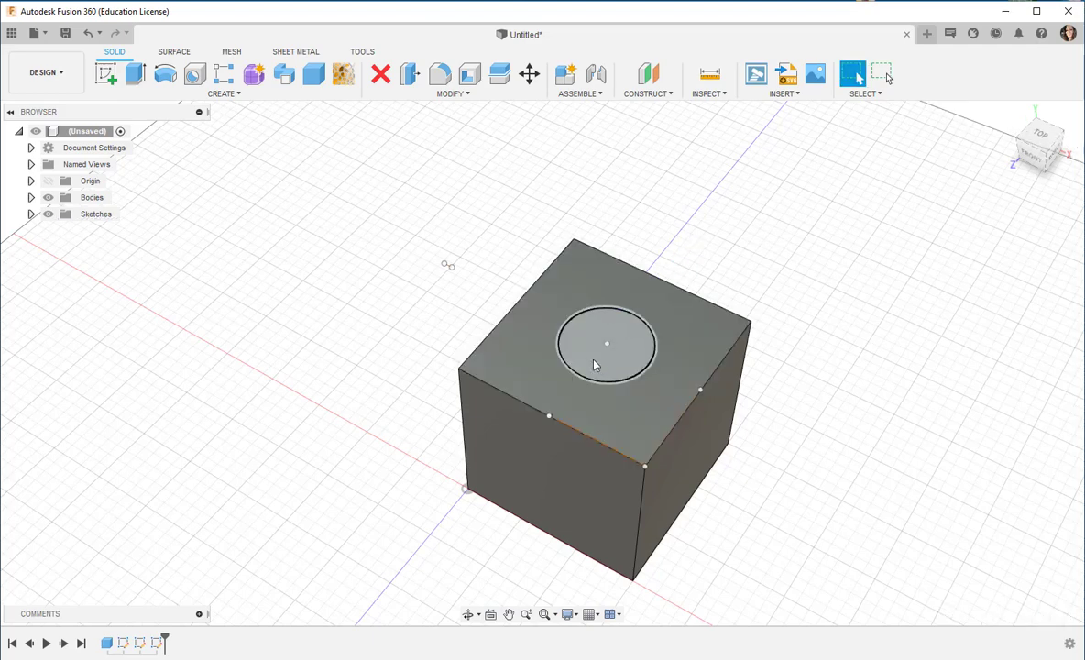
Step: Press Pull the circle profile downward as a cut through the cube
{"action": "left_click", "coordinate": [603, 347]}
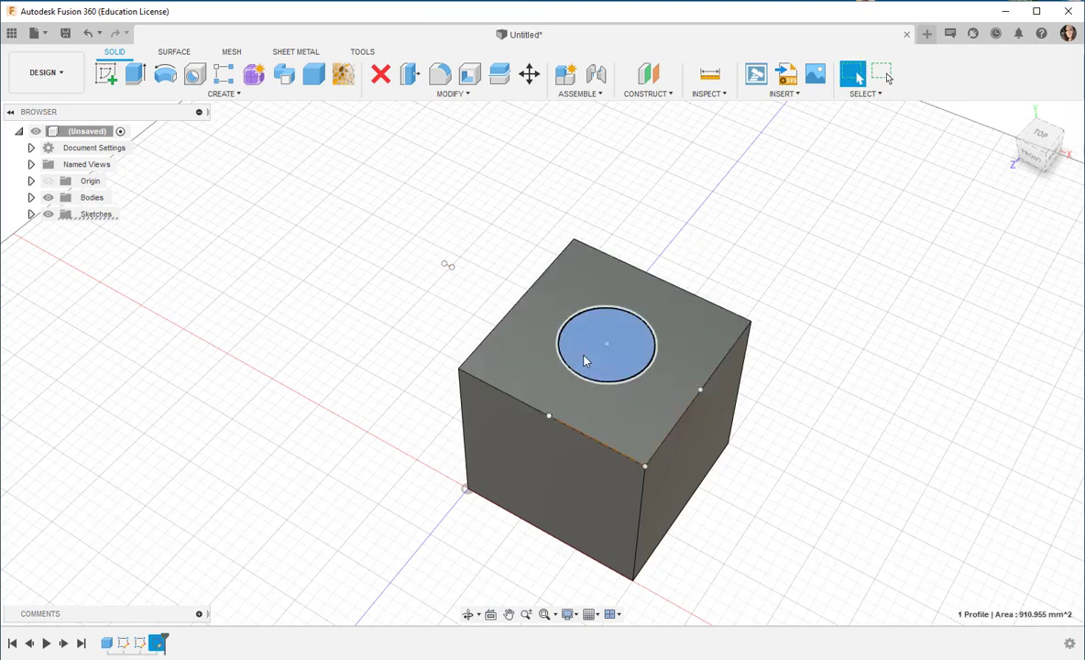
{"action": "right_click", "coordinate": [585, 360]}
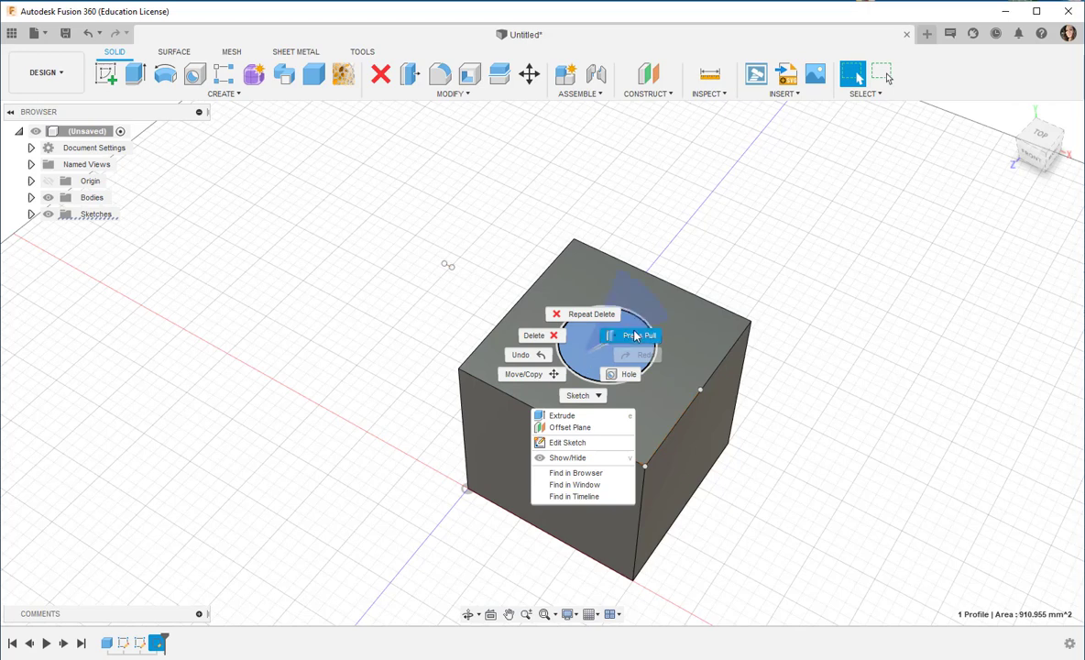
{"action": "left_click", "coordinate": [561, 415]}
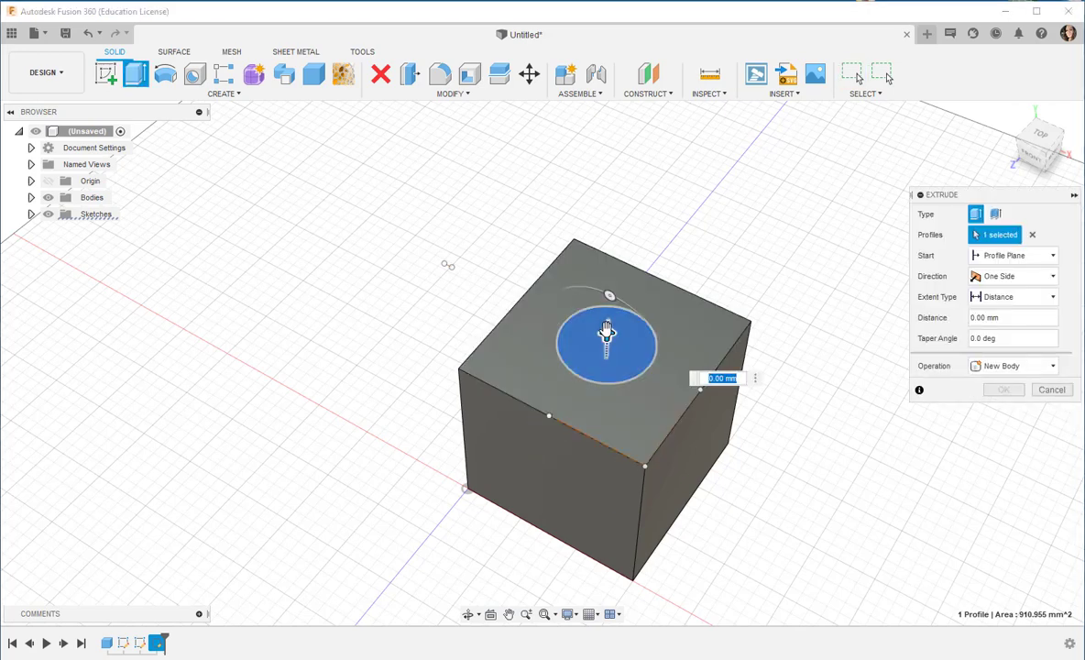
{"action": "left_click_drag", "start_coordinate": [607, 329], "coordinate": [556, 527]}
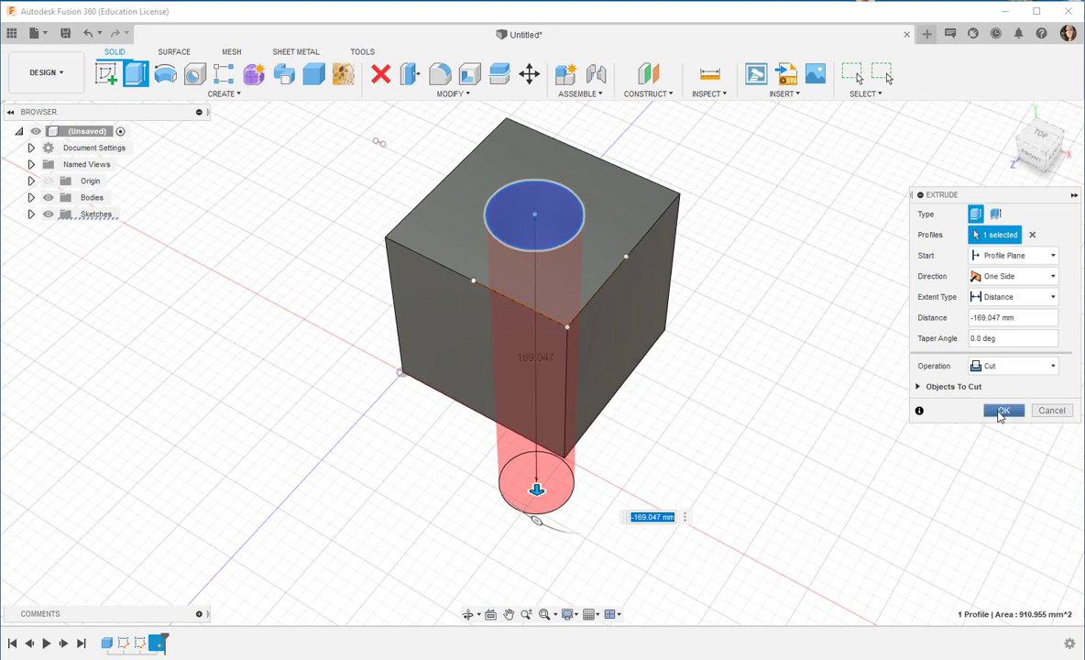
{"action": "left_click", "coordinate": [1003, 409]}
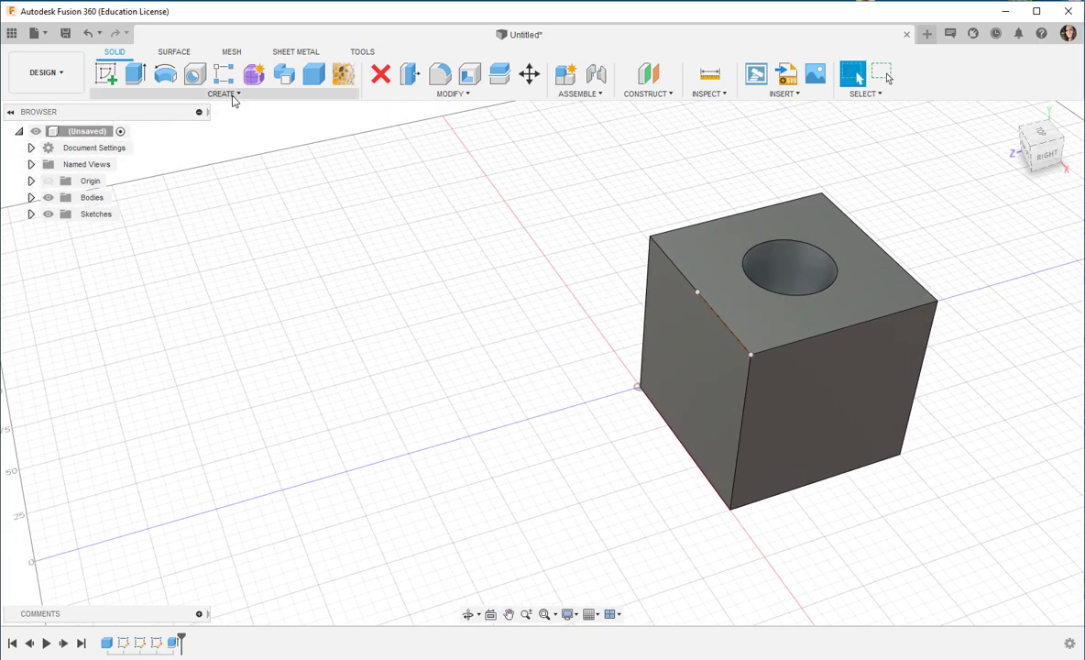
Step: Create a solid sphere centred on the grid left of the cube
{"action": "left_click", "coordinate": [225, 94]}
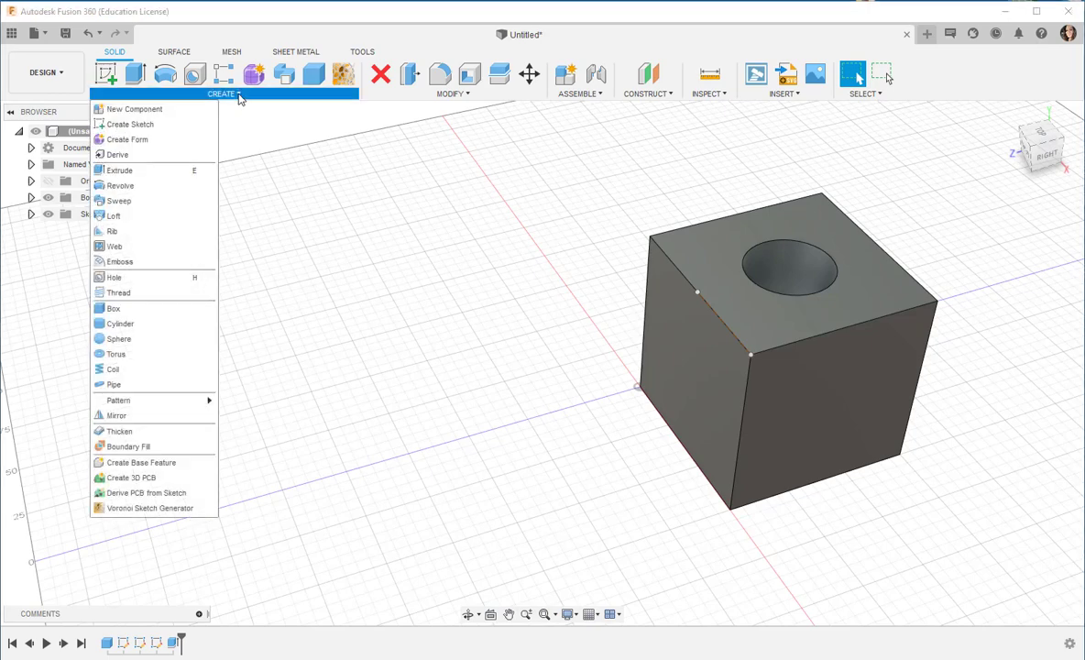
{"action": "mouse_move", "coordinate": [118, 292]}
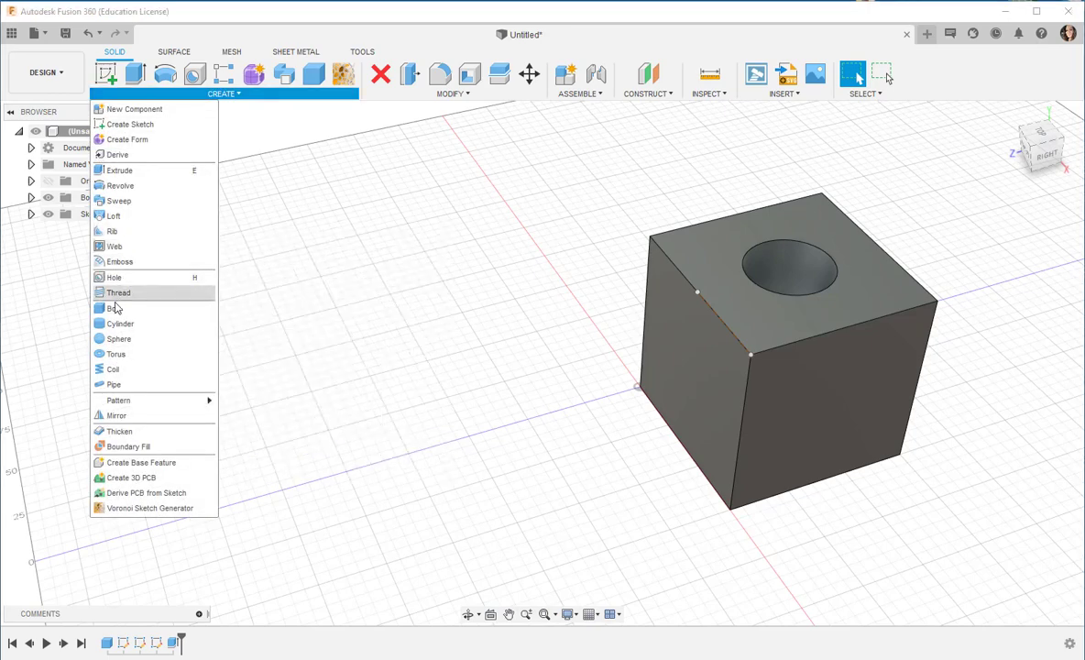
{"action": "mouse_move", "coordinate": [118, 338]}
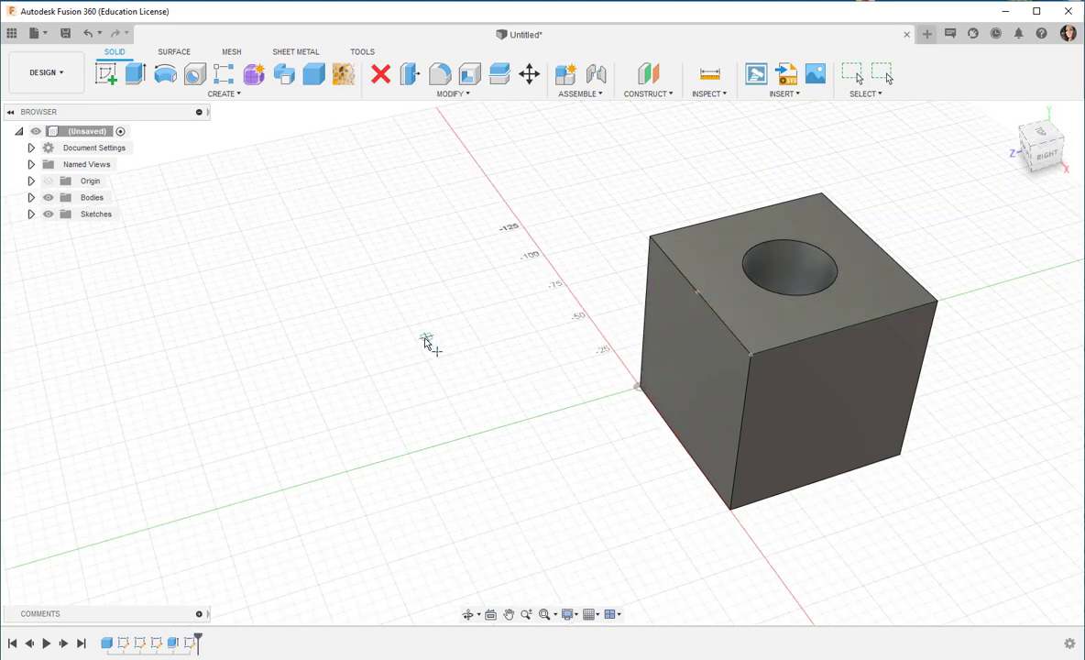
{"action": "mouse_move", "coordinate": [411, 332]}
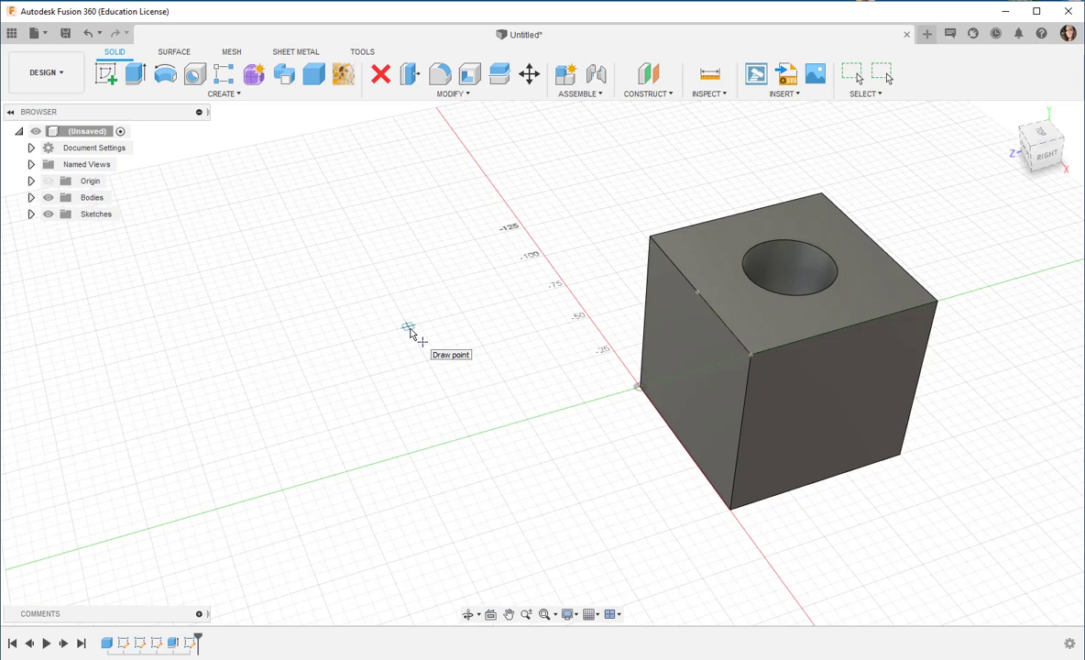
{"action": "left_click", "coordinate": [408, 321]}
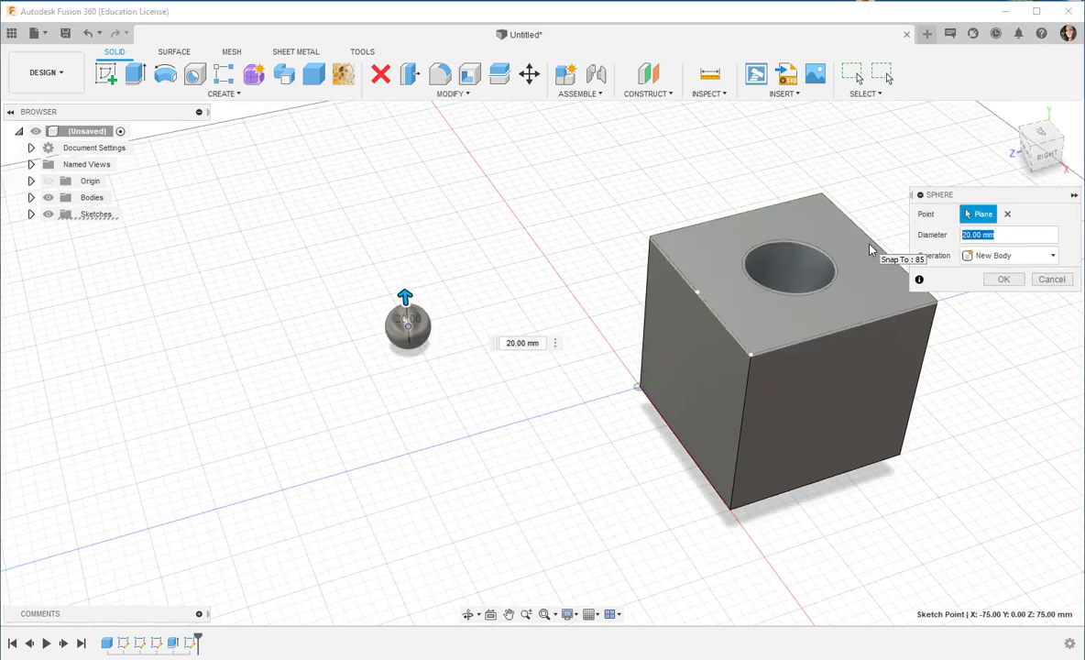
{"action": "type", "text": "7"}
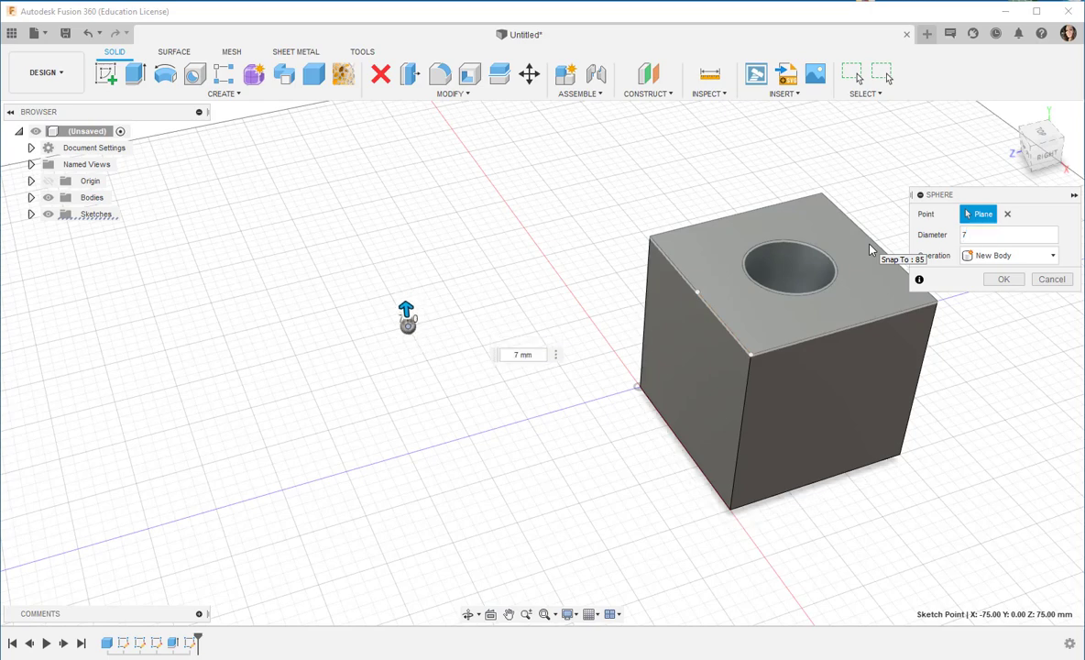
{"action": "left_click", "coordinate": [1004, 279]}
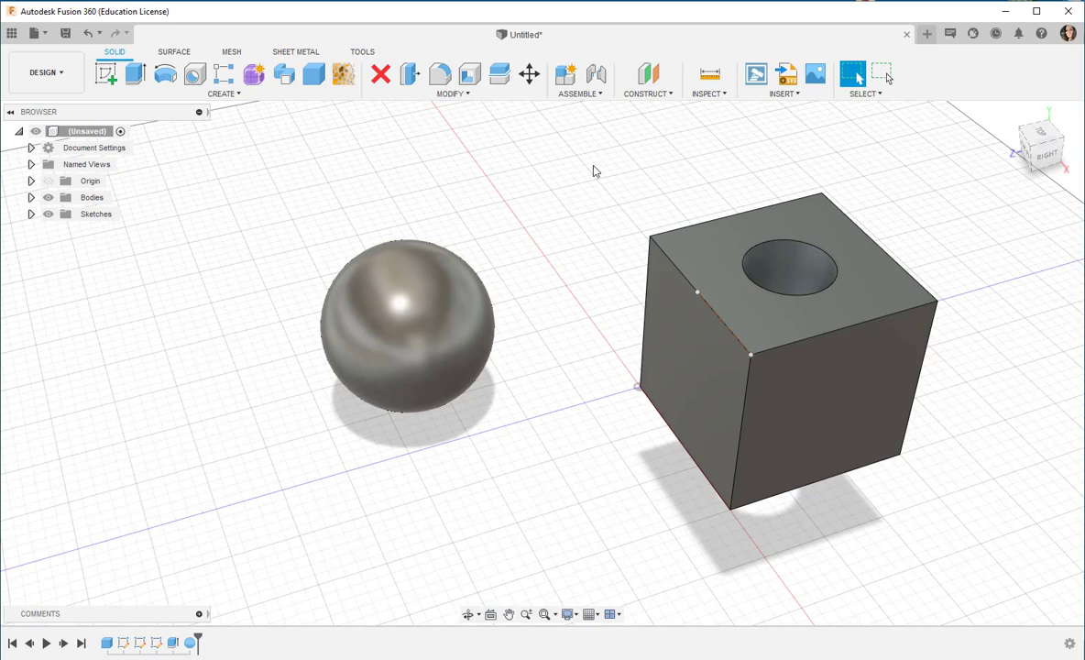
{"action": "mouse_move", "coordinate": [669, 99]}
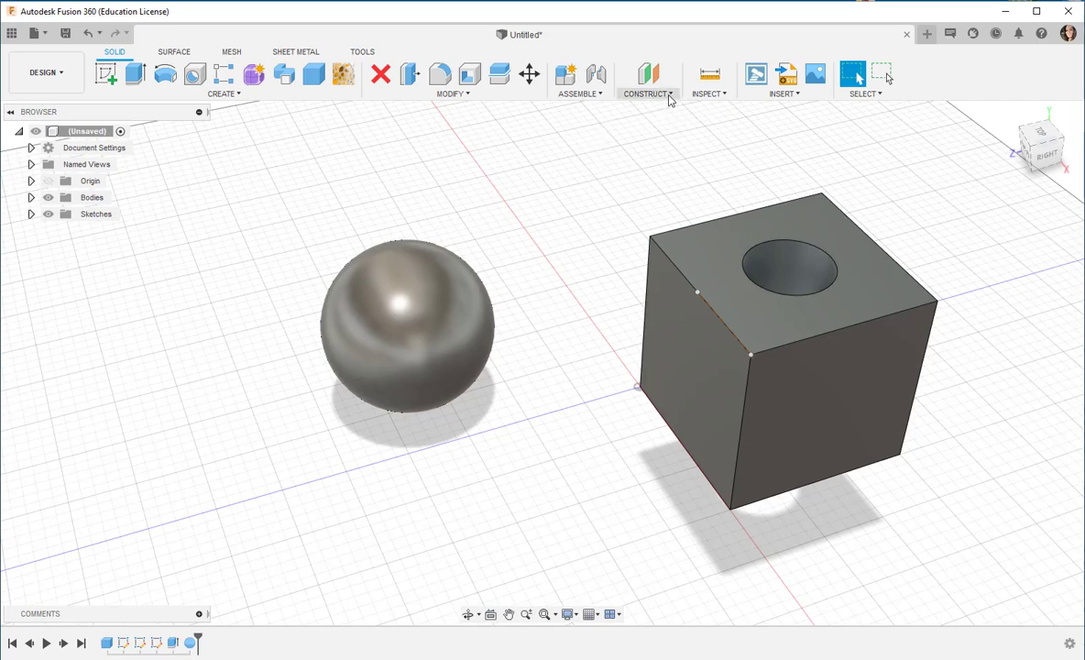
Step: Place a construction point at the sphere's centre using Point at Center of Sphere
{"action": "left_click", "coordinate": [647, 81]}
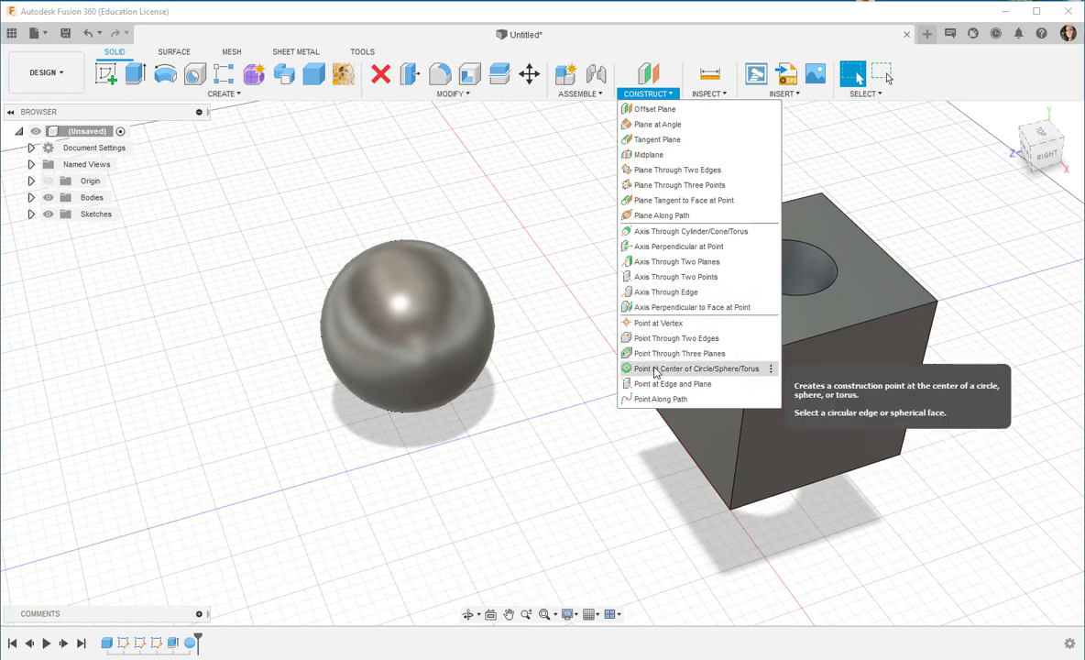
{"action": "left_click", "coordinate": [700, 368]}
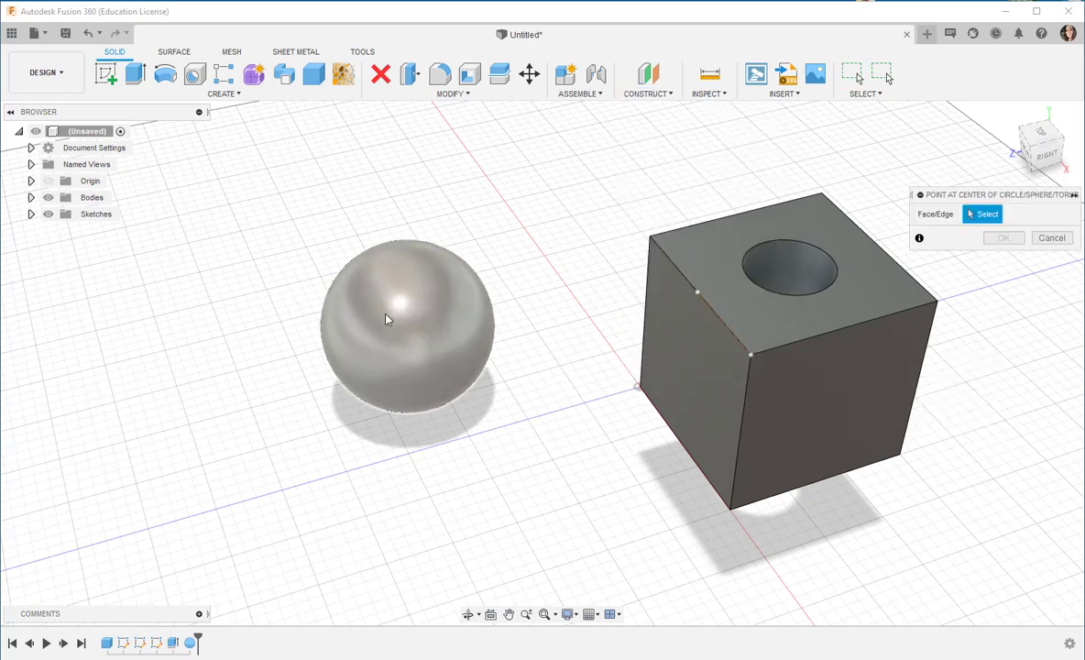
{"action": "mouse_move", "coordinate": [408, 303]}
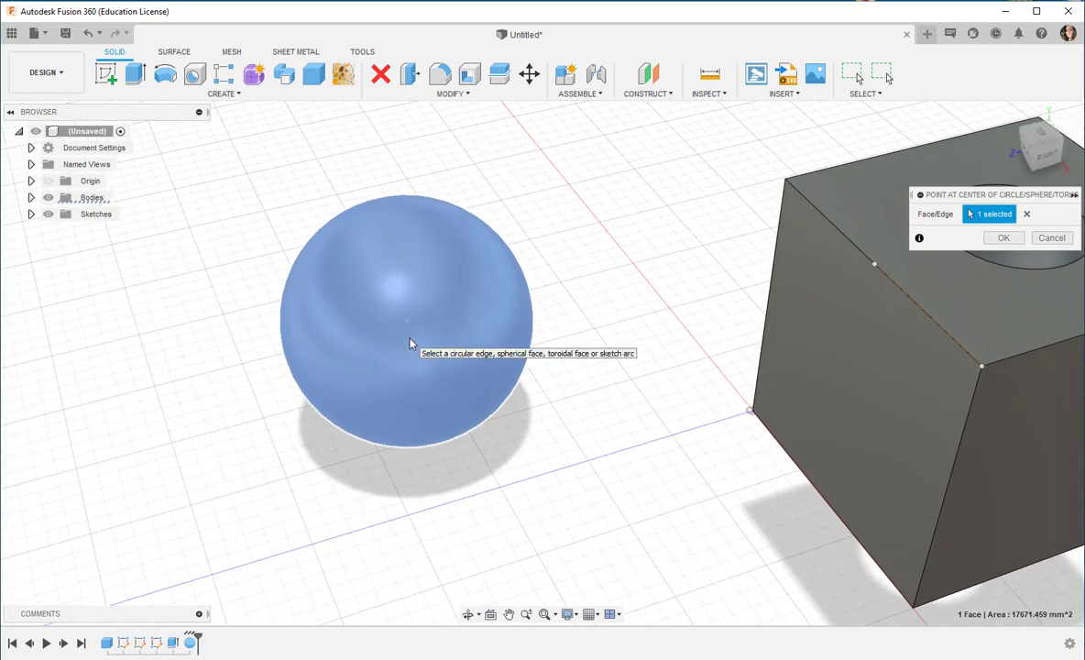
{"action": "left_click", "coordinate": [1003, 238]}
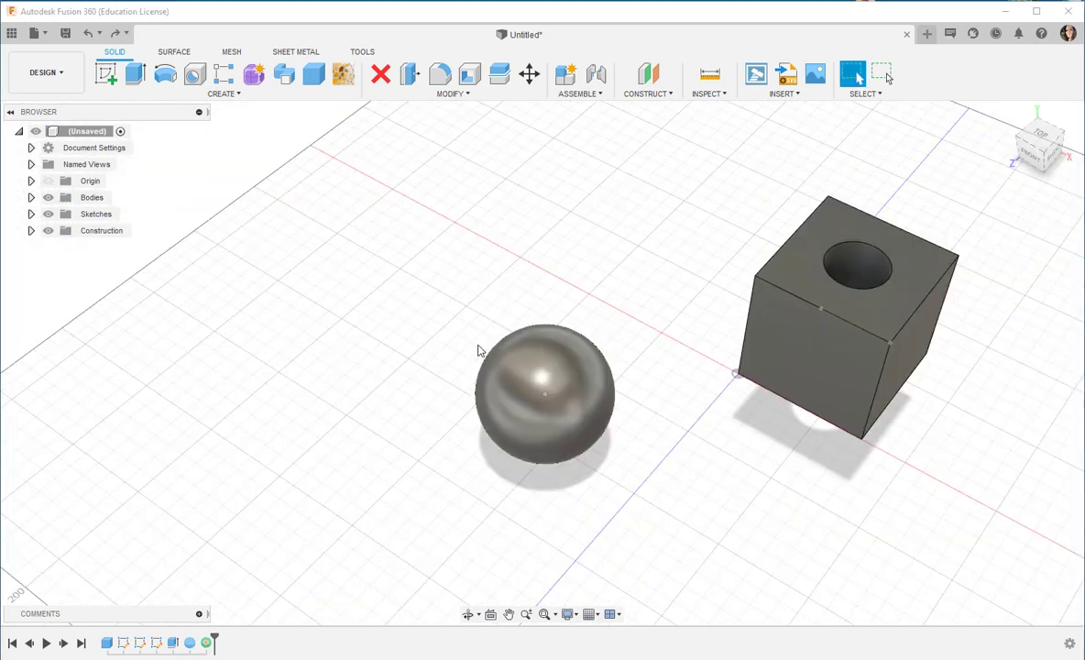
{"action": "mouse_move", "coordinate": [106, 73]}
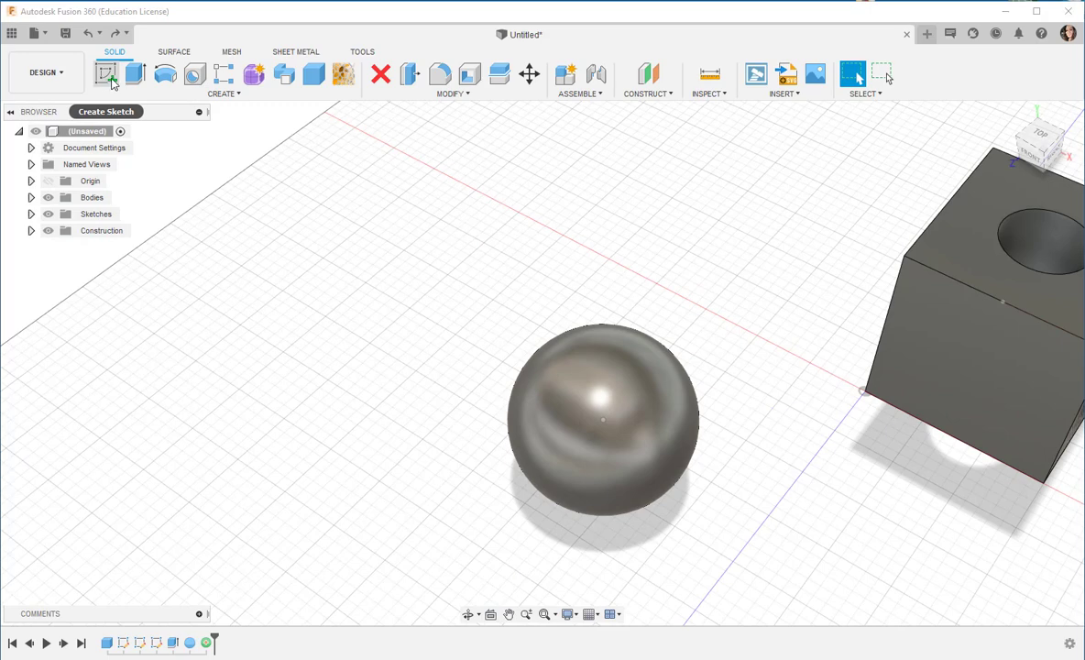
Step: Sketch a small circle on the vertical side plane at the sphere's centre, then finish
{"action": "left_click", "coordinate": [105, 75]}
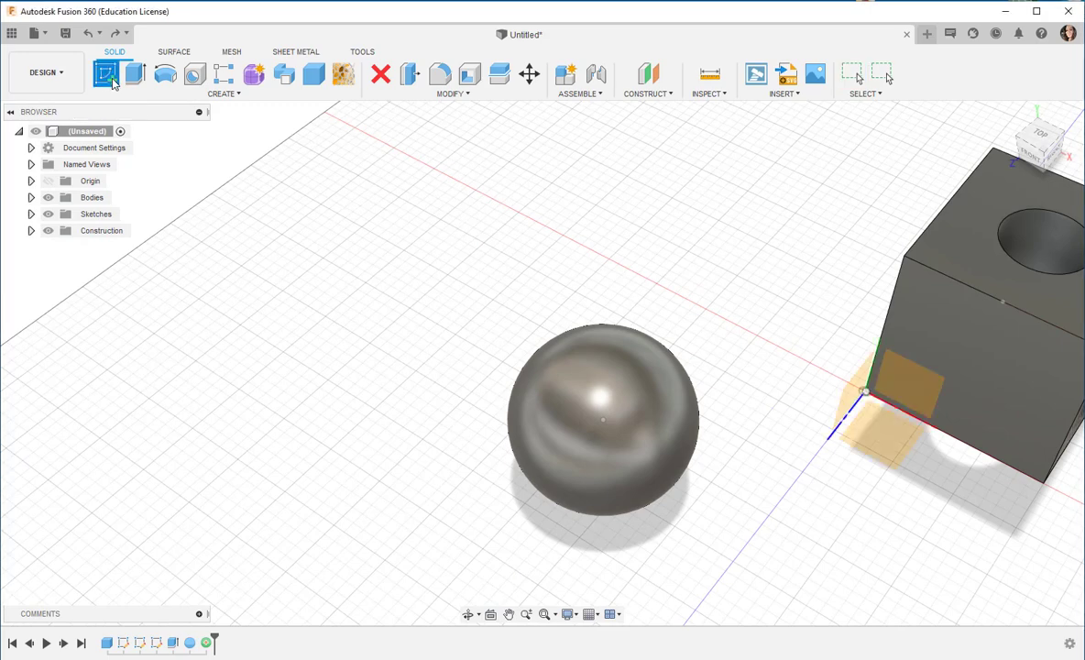
{"action": "left_click", "coordinate": [104, 74]}
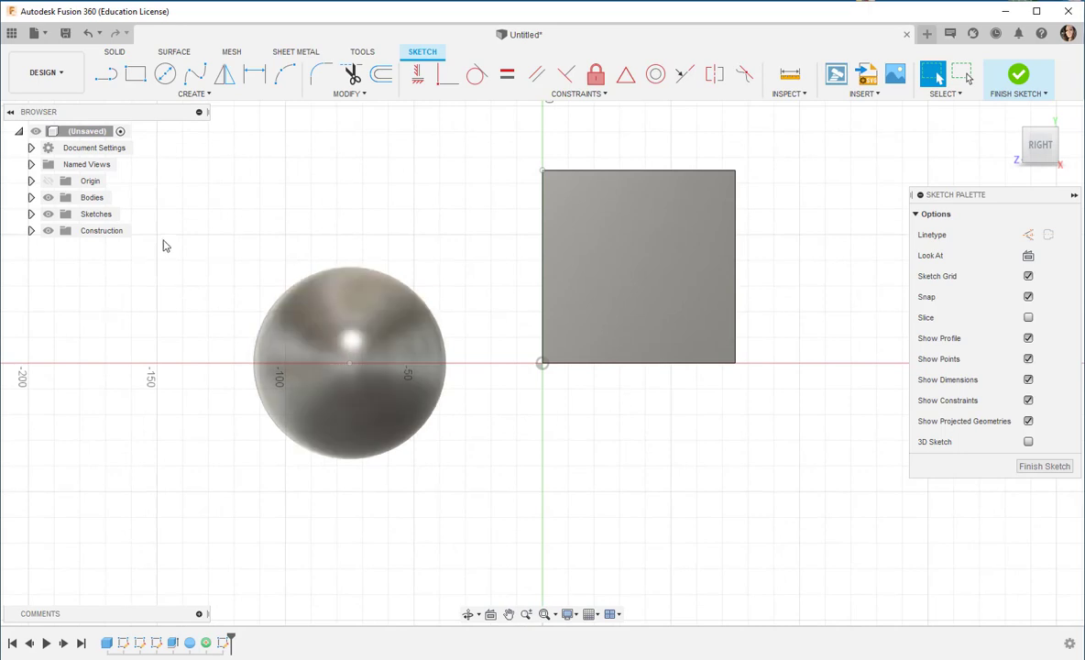
{"action": "left_click", "coordinate": [165, 75]}
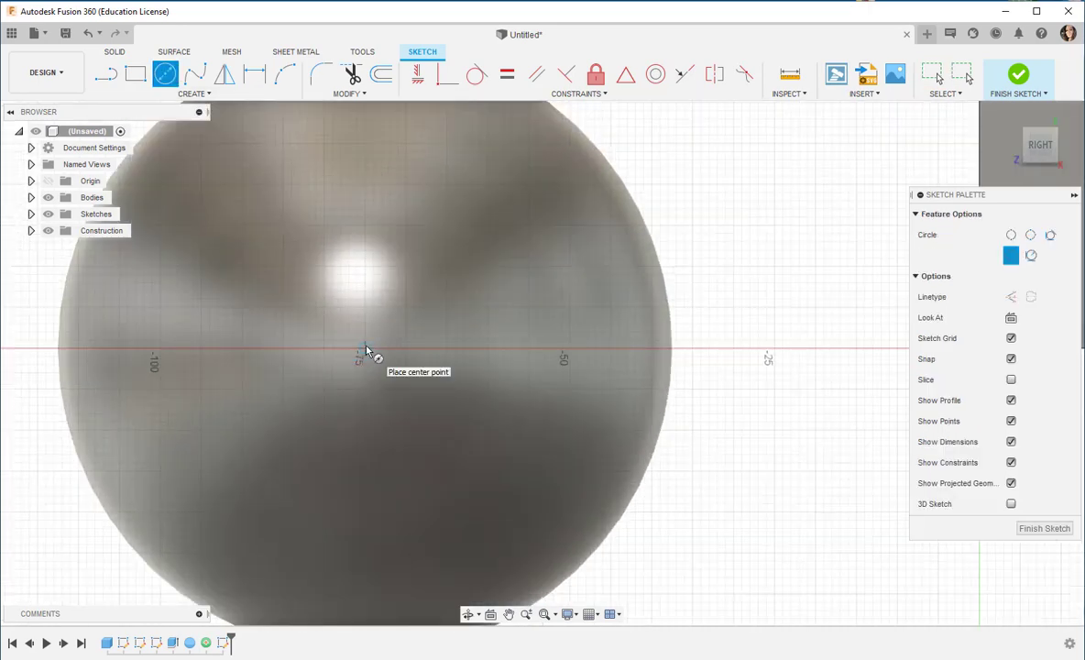
{"action": "left_click", "coordinate": [365, 356]}
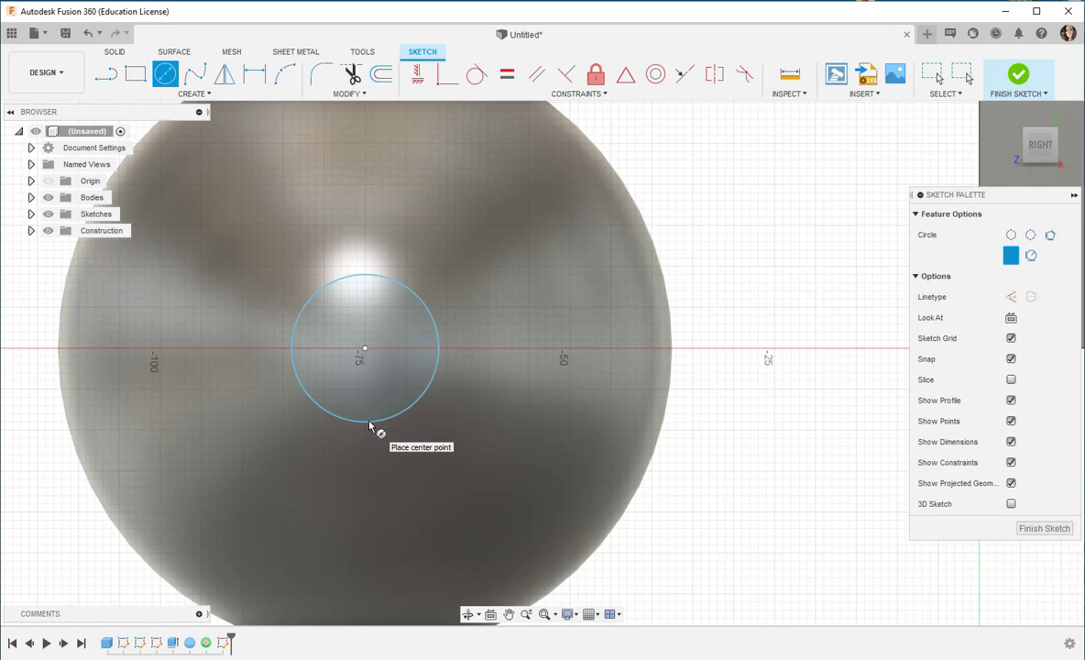
{"action": "left_click", "coordinate": [1018, 74]}
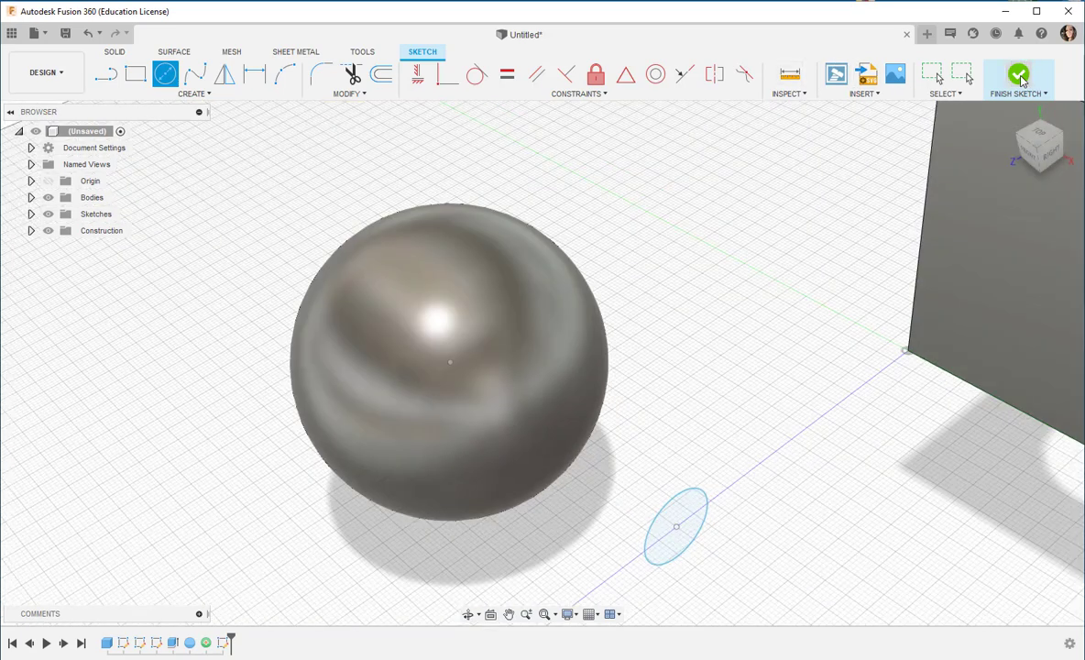
{"action": "left_click", "coordinate": [1017, 78]}
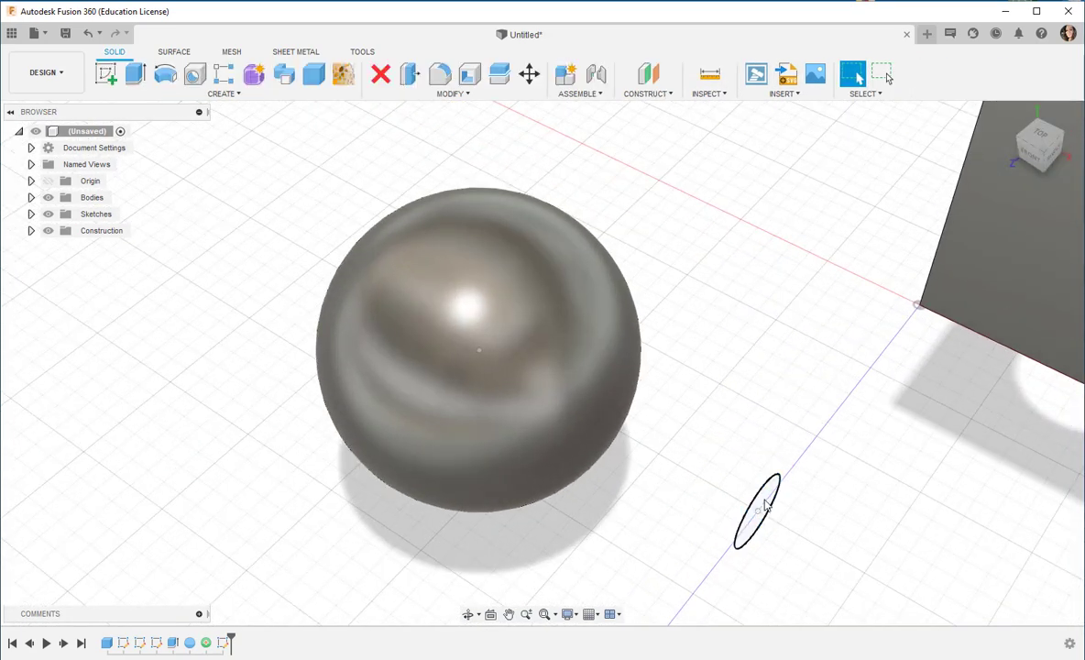
Step: Press Pull the circle as a cut of about -143 mm through the sphere
{"action": "right_click", "coordinate": [765, 508]}
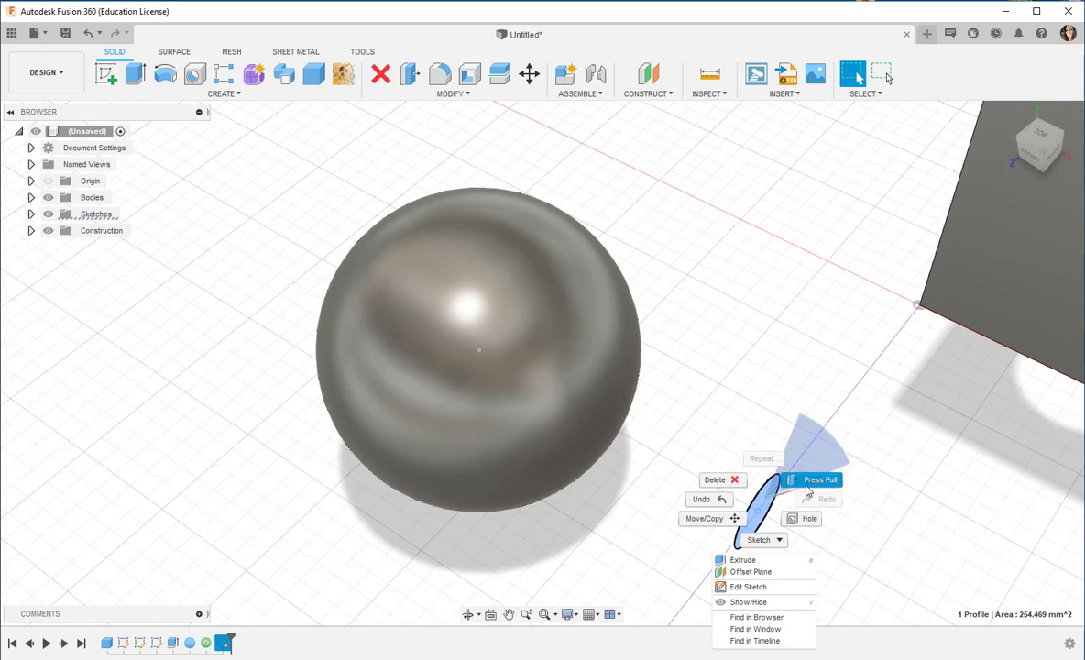
{"action": "left_click", "coordinate": [742, 559]}
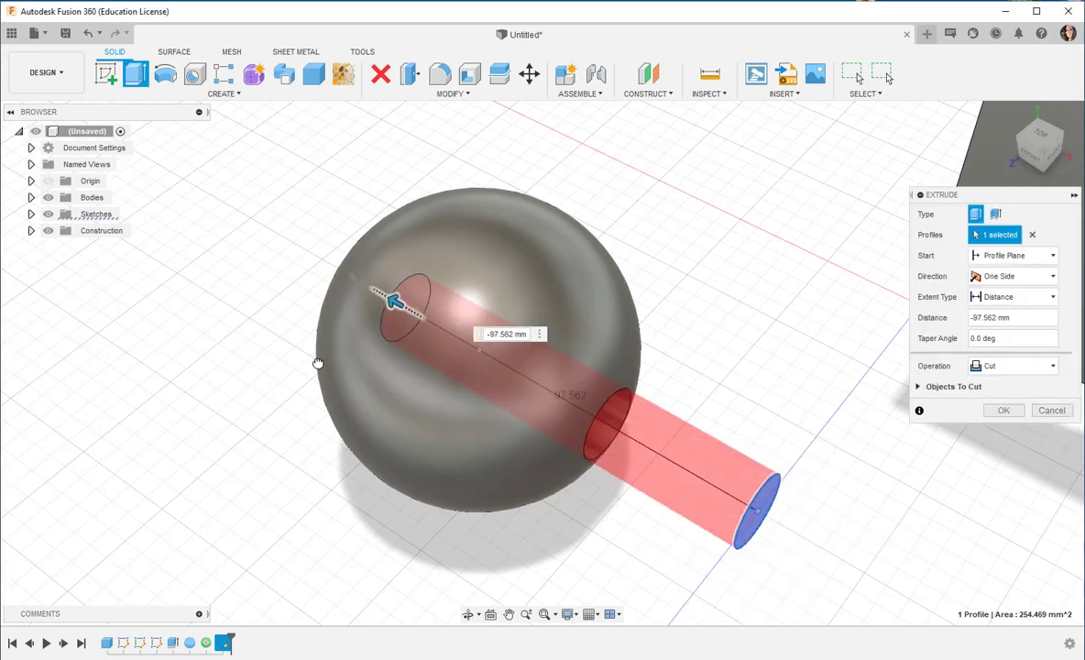
{"action": "left_click_drag", "start_coordinate": [394, 302], "coordinate": [261, 225]}
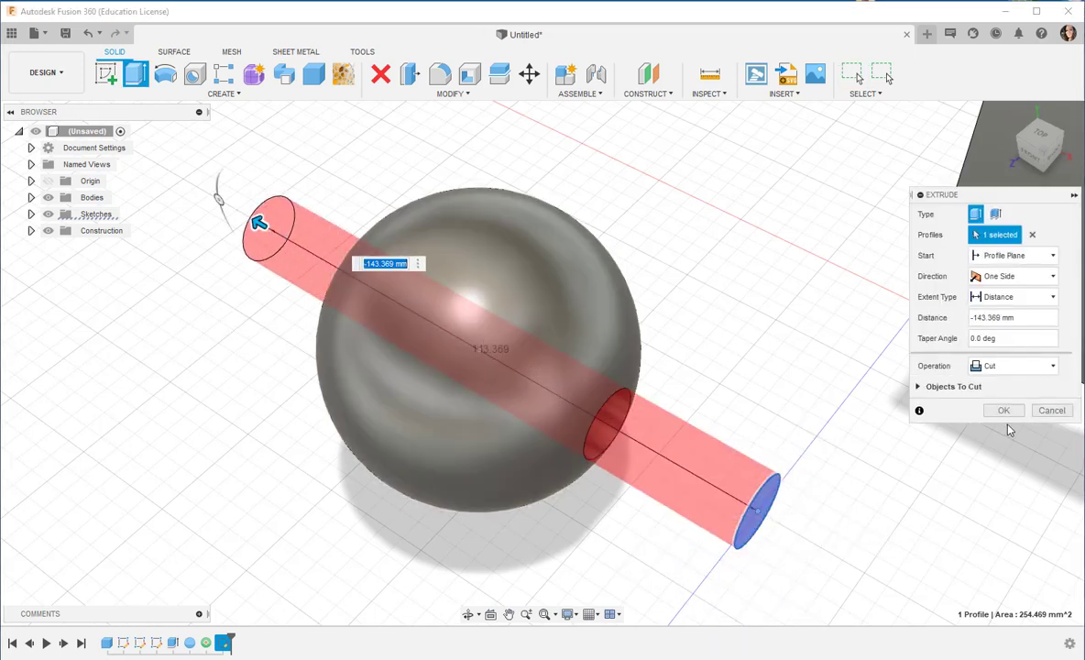
{"action": "left_click", "coordinate": [1004, 409]}
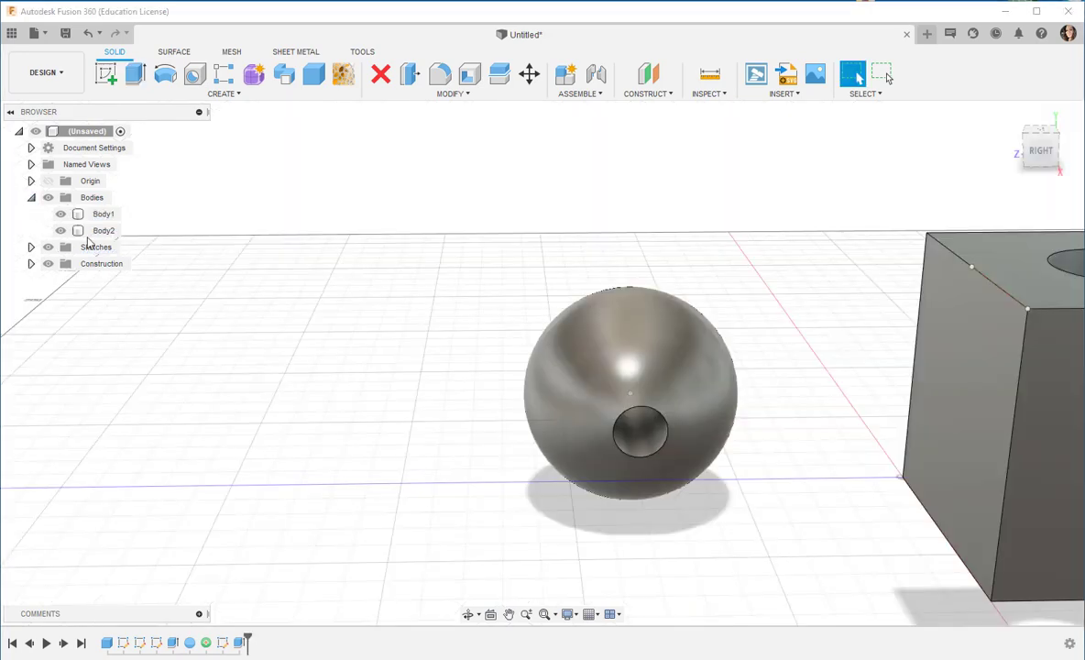
Step: Rotate Body2, the sphere, 90 degrees with Move/Copy
{"action": "left_click", "coordinate": [104, 230]}
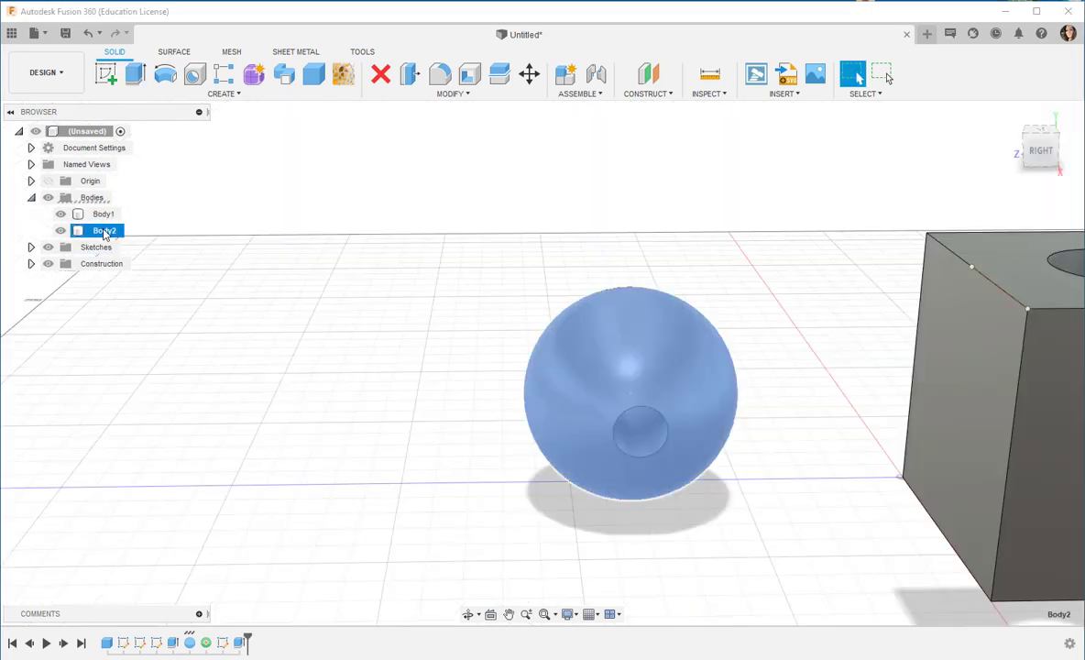
{"action": "right_click", "coordinate": [96, 230]}
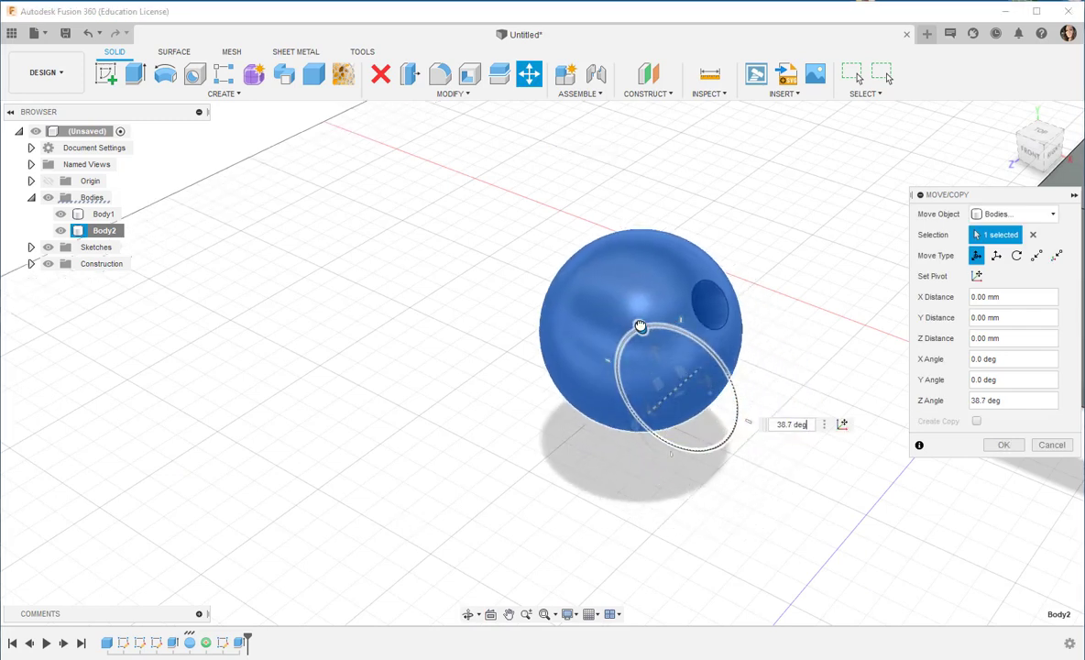
{"action": "left_click_drag", "start_coordinate": [639, 327], "coordinate": [623, 351]}
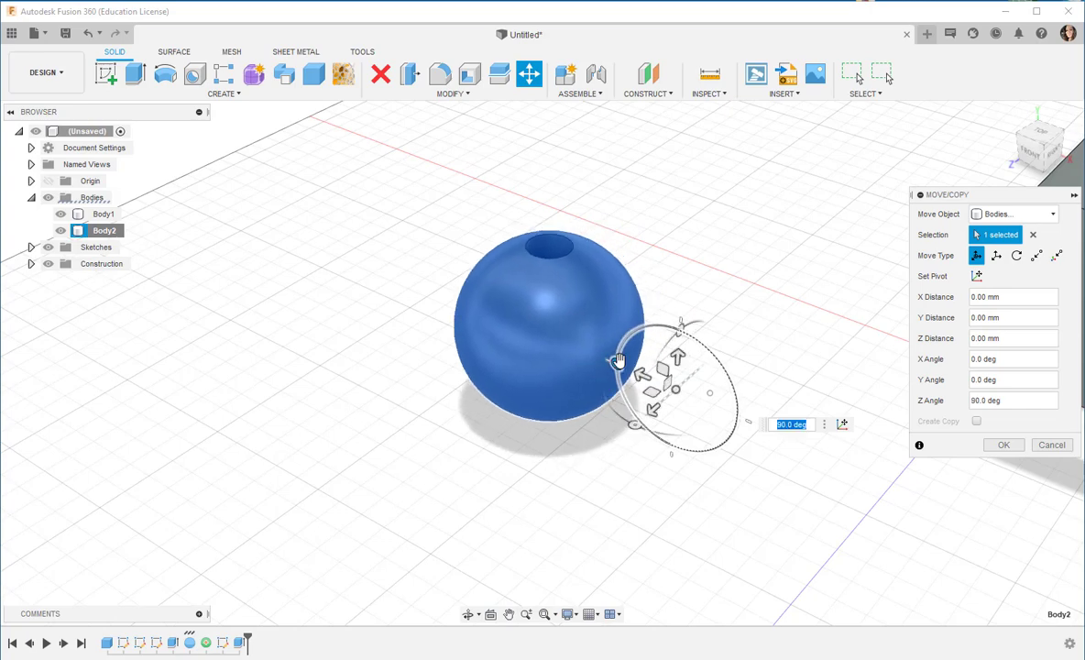
{"action": "left_click", "coordinate": [1003, 444]}
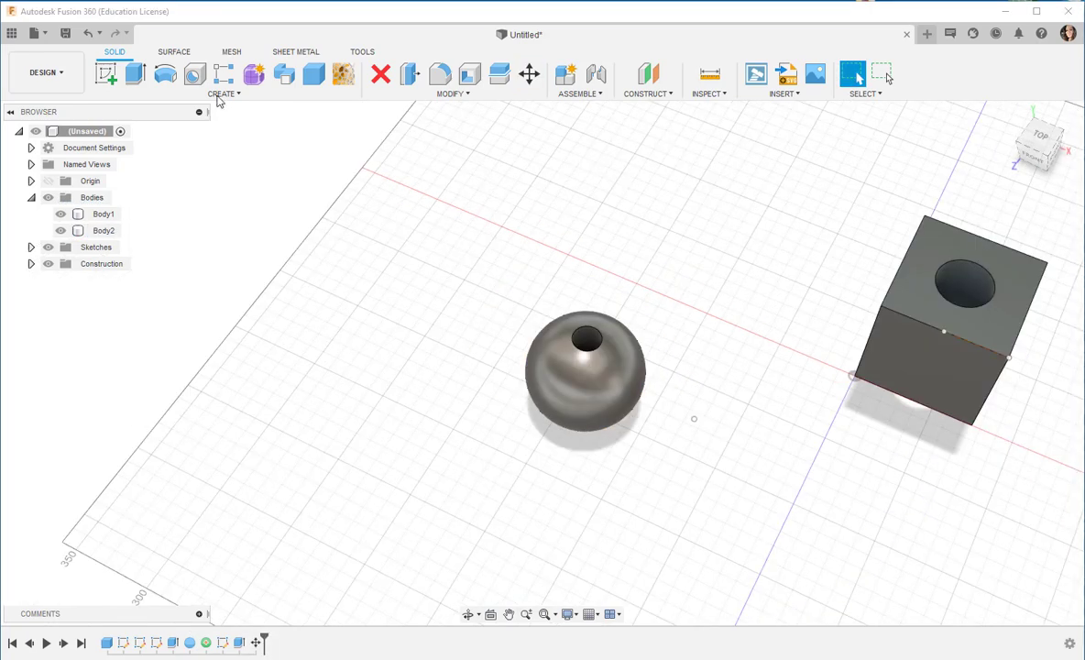
Step: Place a 100 mm diameter cylinder on the ground grid beside the sphere and cube
{"action": "left_click", "coordinate": [223, 94]}
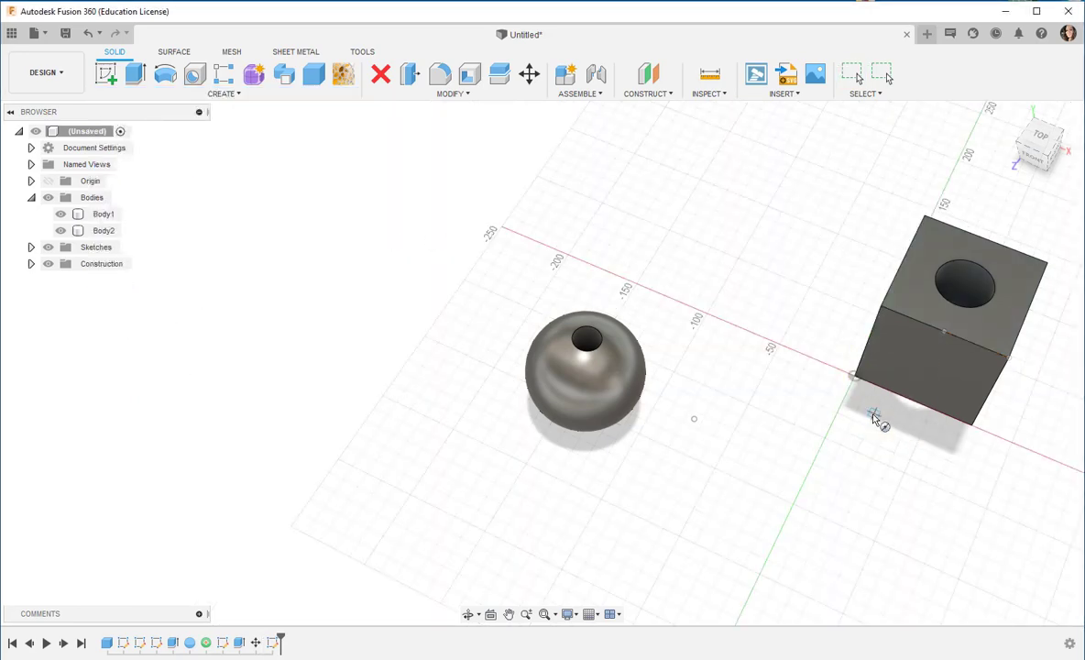
{"action": "mouse_move", "coordinate": [602, 206]}
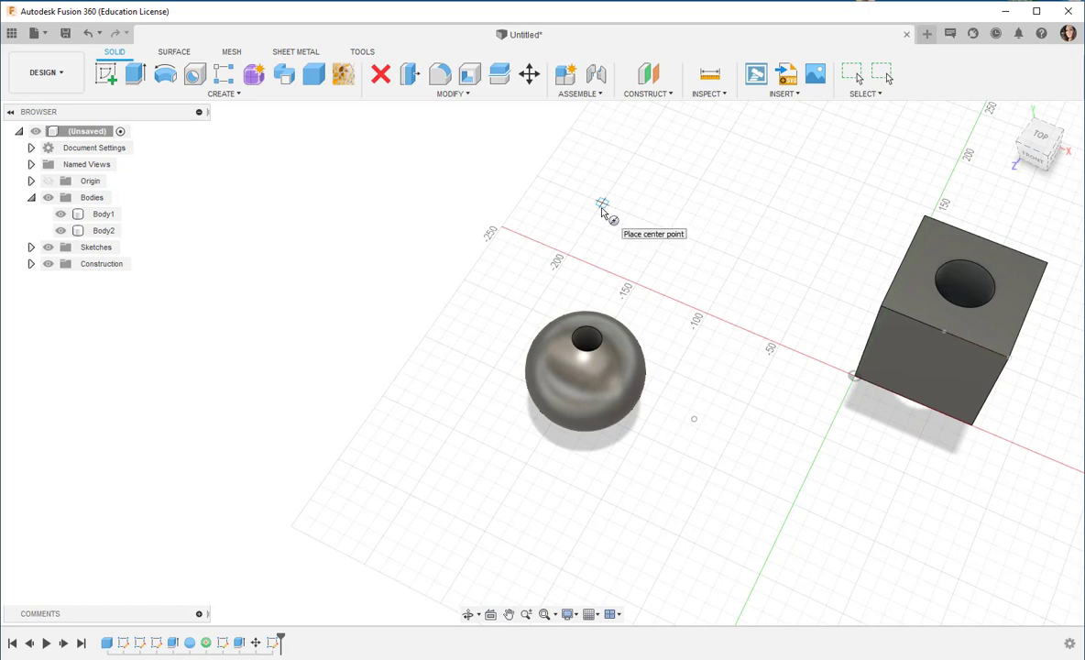
{"action": "left_click", "coordinate": [602, 202]}
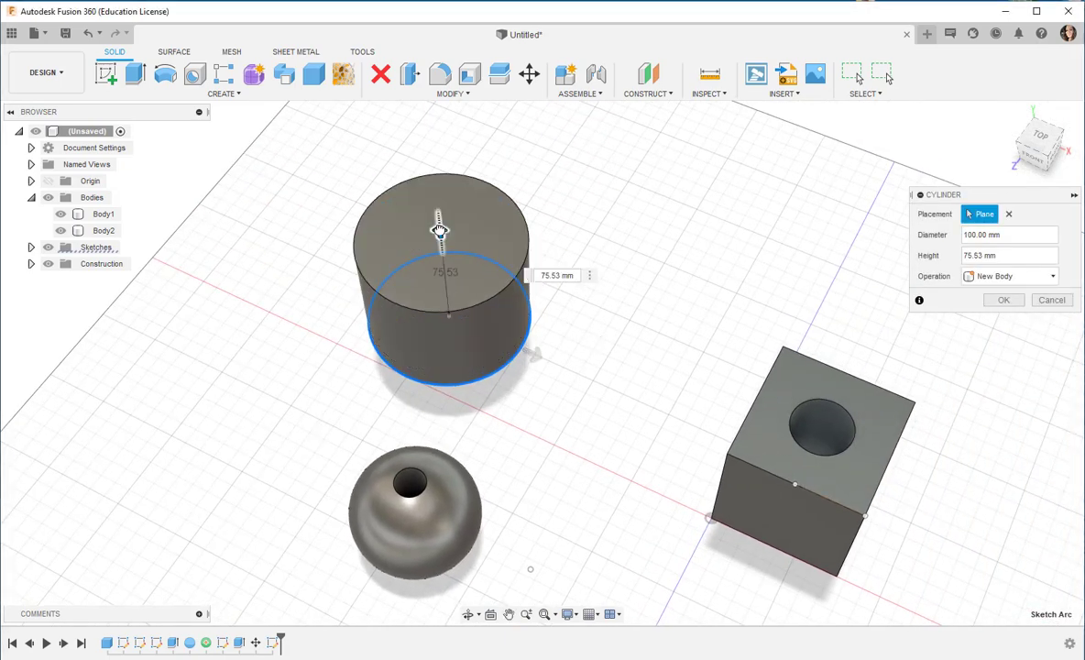
{"action": "left_click", "coordinate": [1004, 300]}
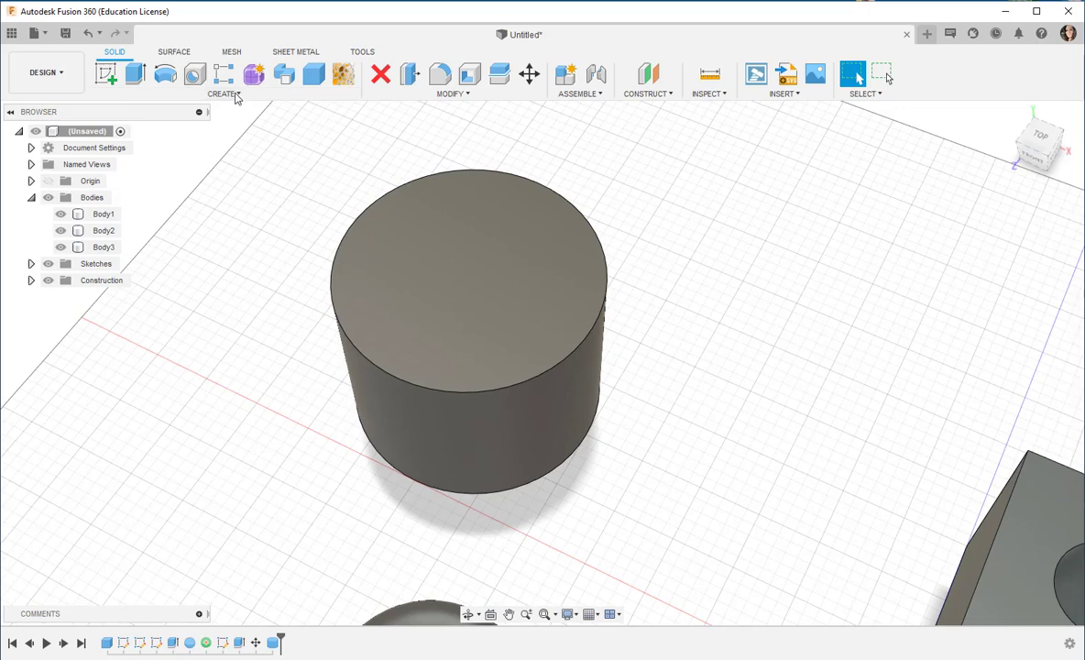
Step: Start a 40 mm hole on the cylinder's top face, centred near the middle
{"action": "left_click", "coordinate": [224, 87]}
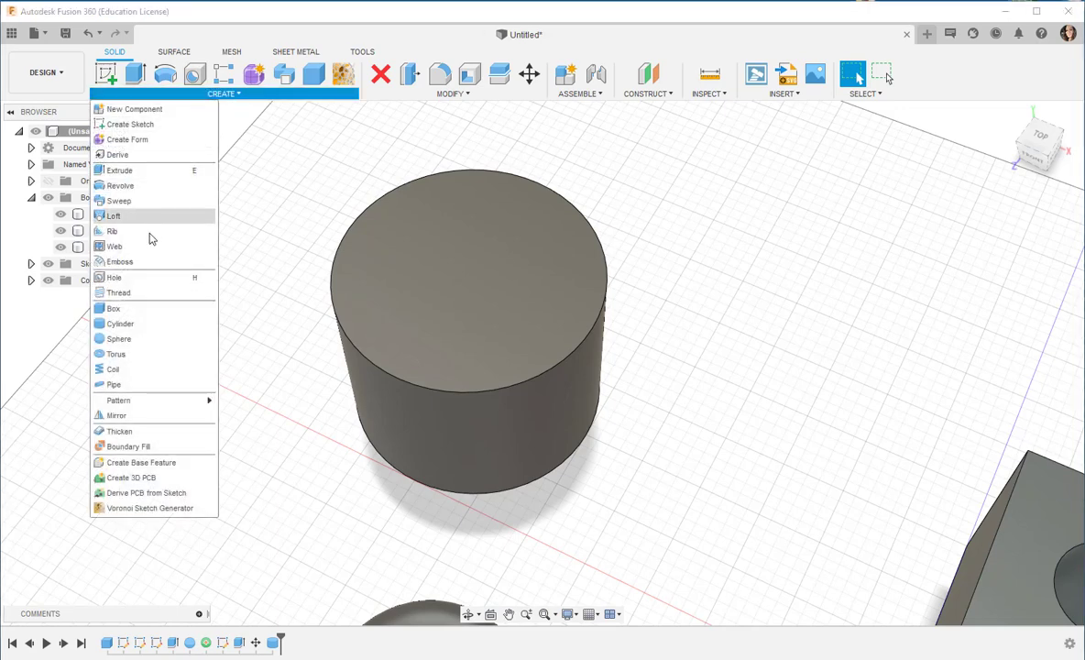
{"action": "left_click", "coordinate": [113, 277]}
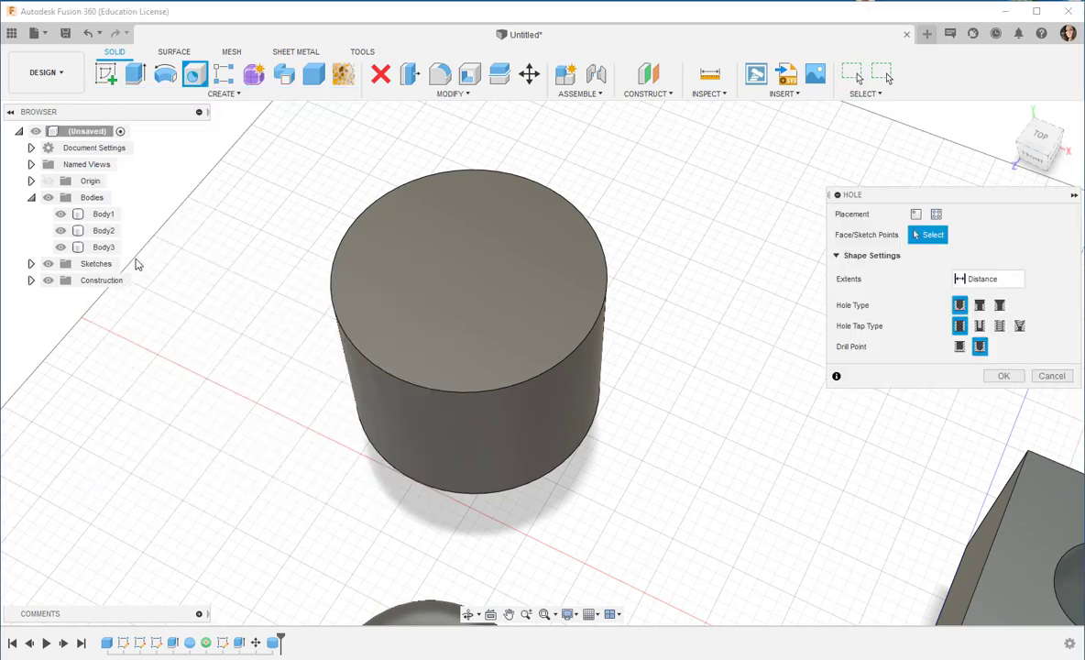
{"action": "left_click", "coordinate": [469, 284]}
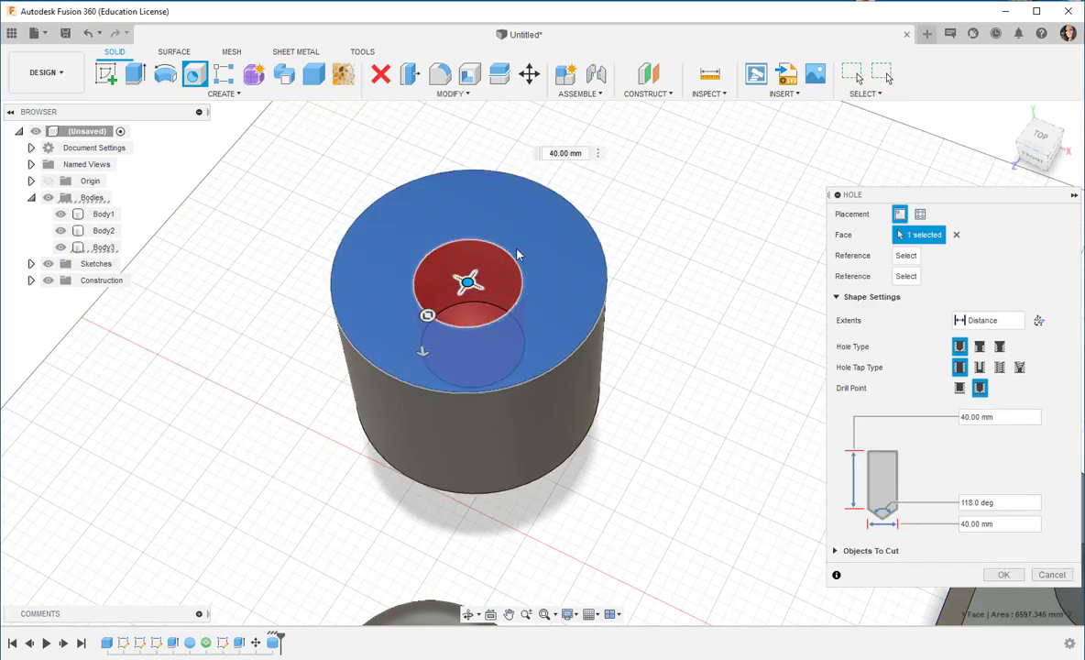
{"action": "left_click_drag", "start_coordinate": [468, 282], "coordinate": [512, 292]}
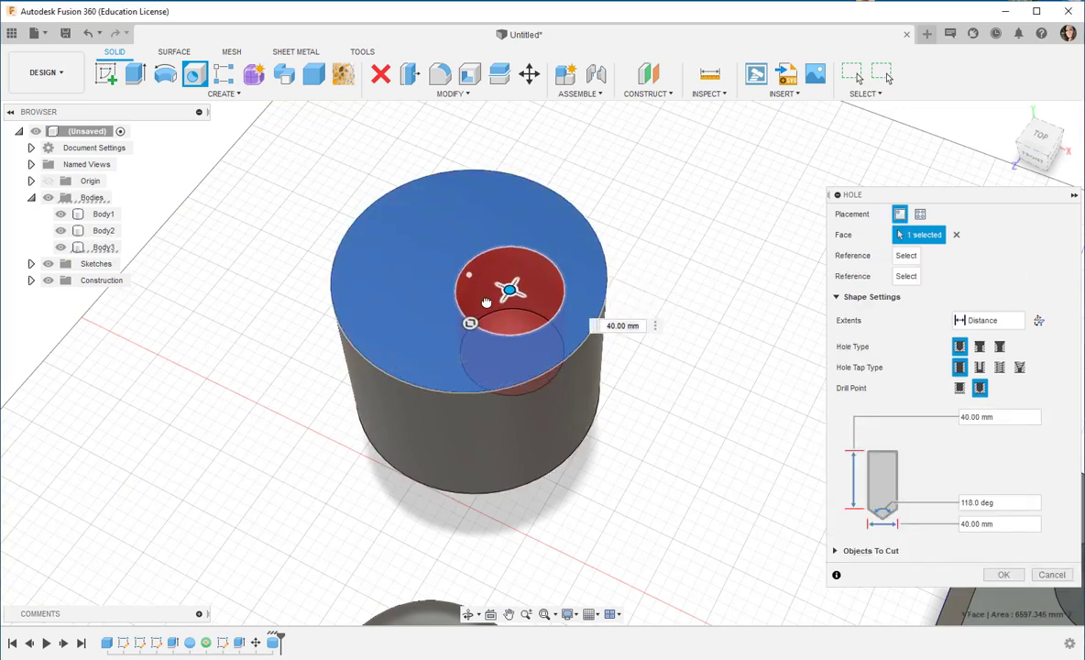
{"action": "left_click_drag", "start_coordinate": [513, 289], "coordinate": [471, 275]}
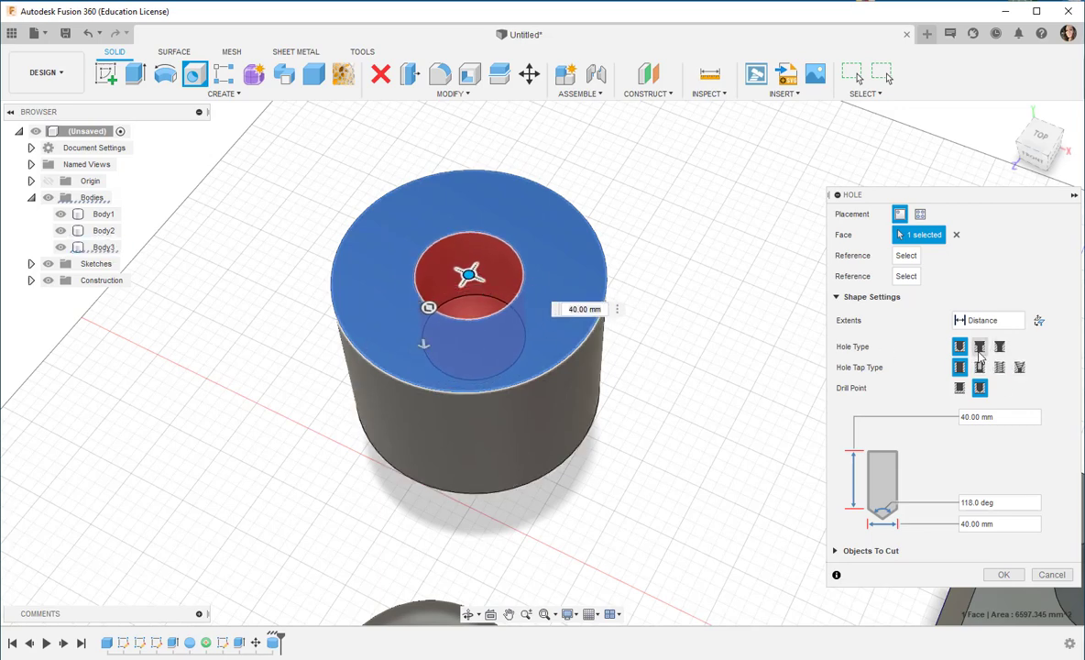
{"action": "mouse_move", "coordinate": [1000, 347]}
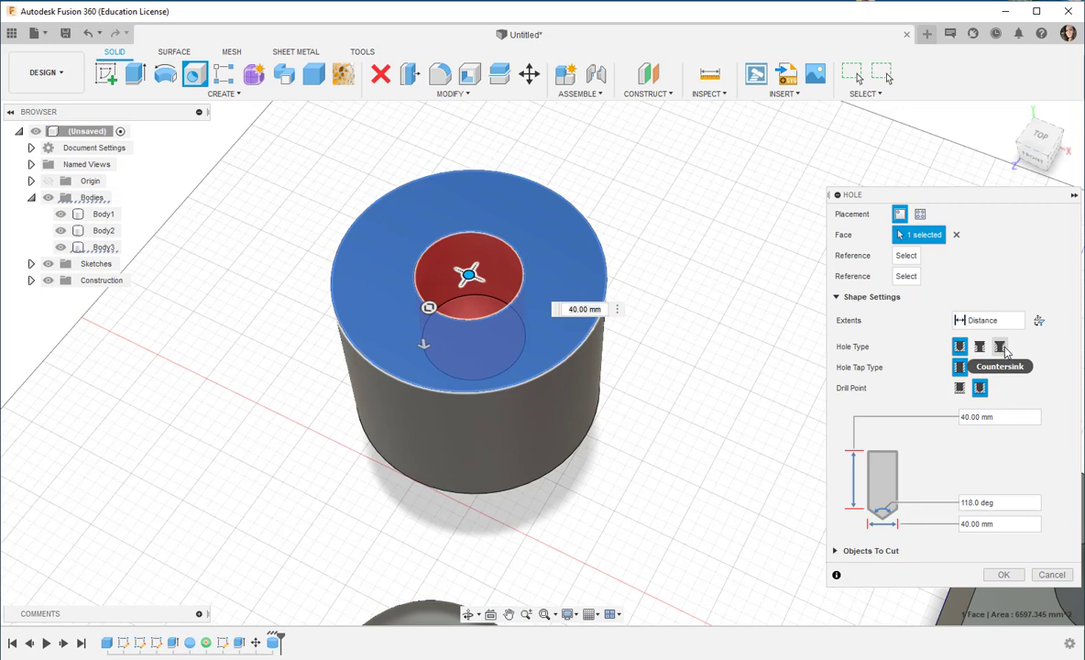